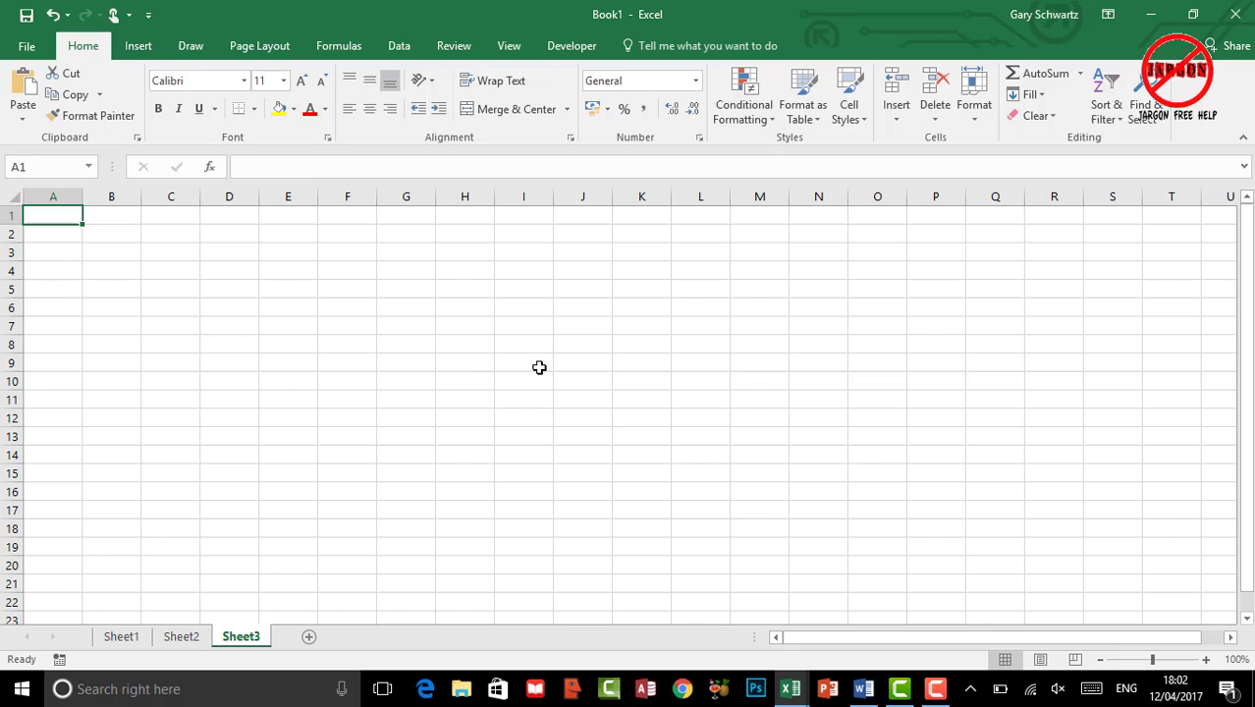
mouse_move(122, 636)
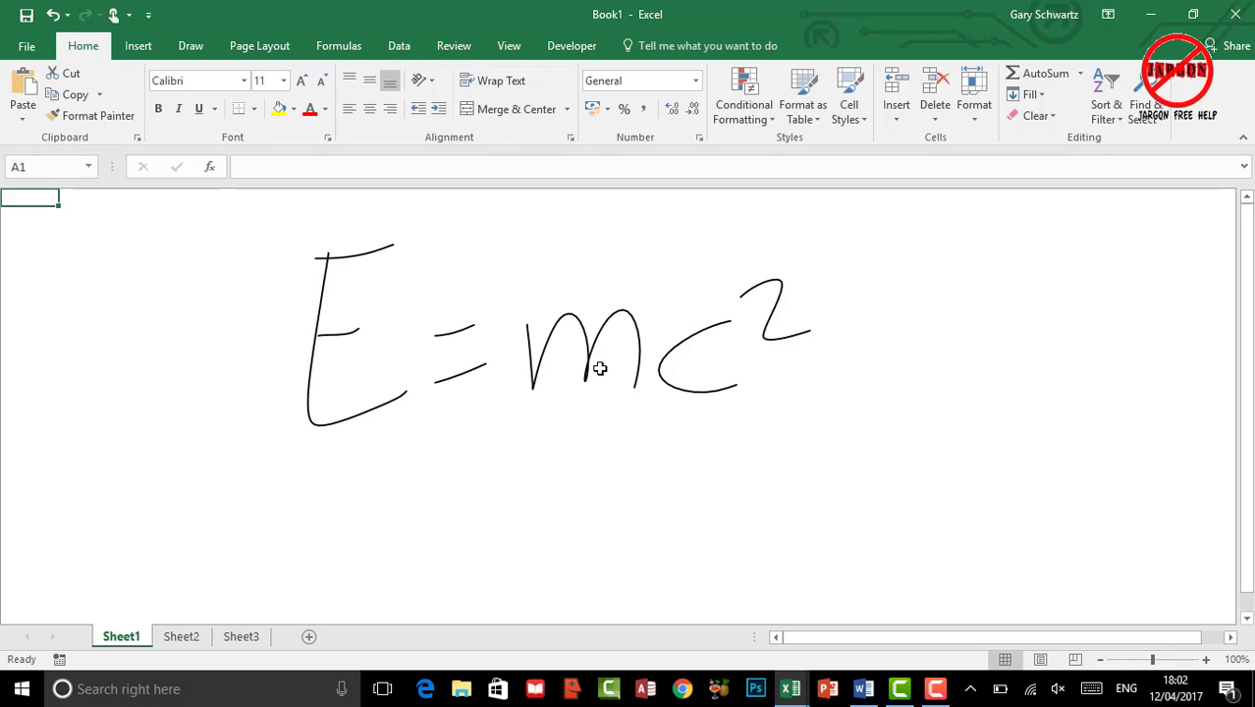
mouse_move(605, 341)
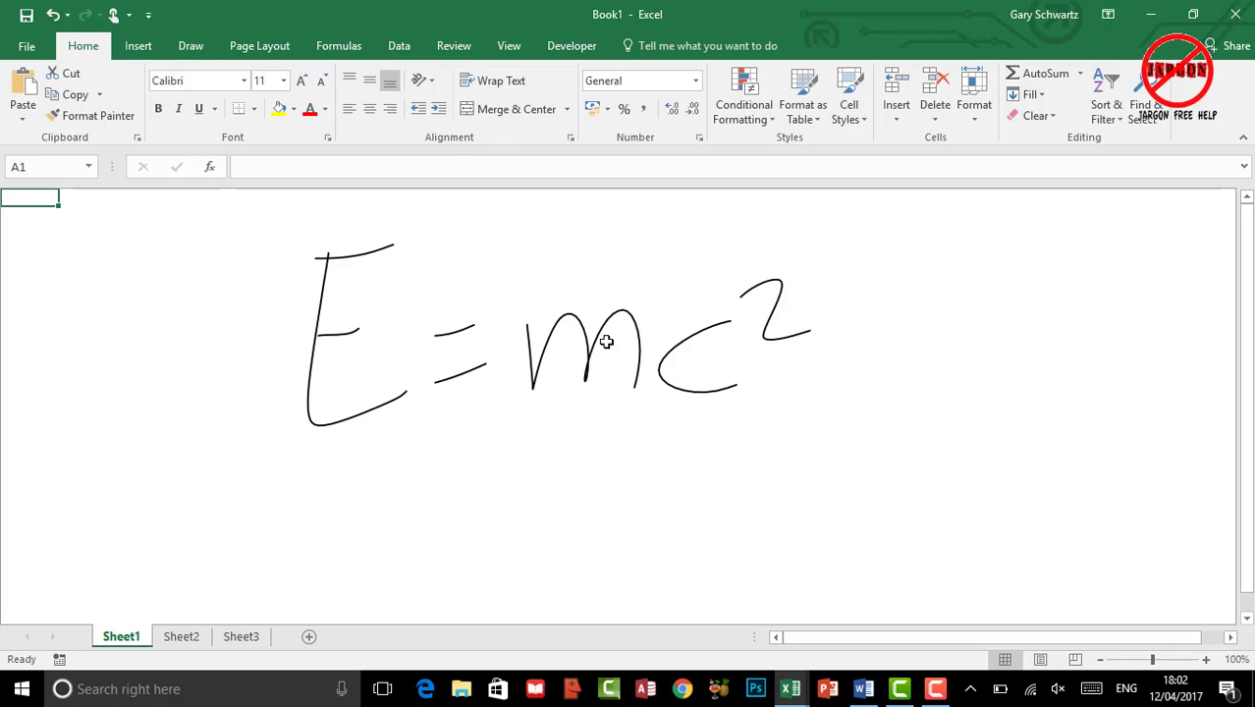
mouse_move(361, 257)
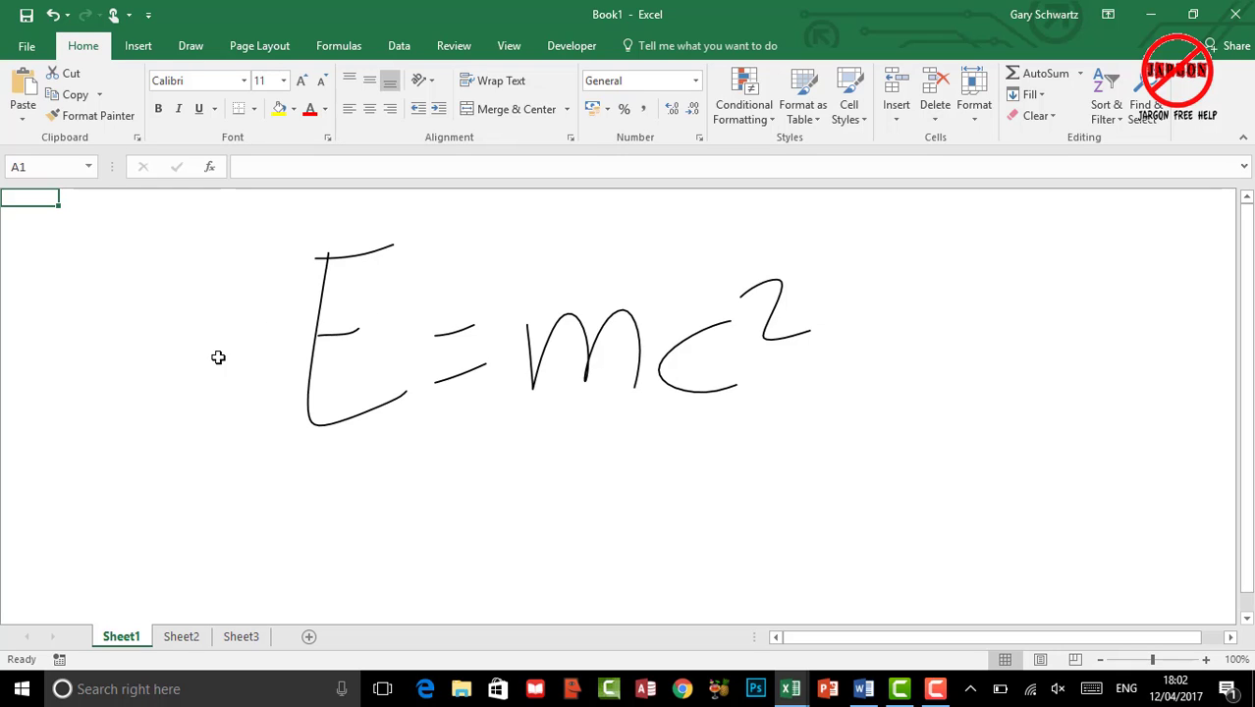
mouse_move(97, 212)
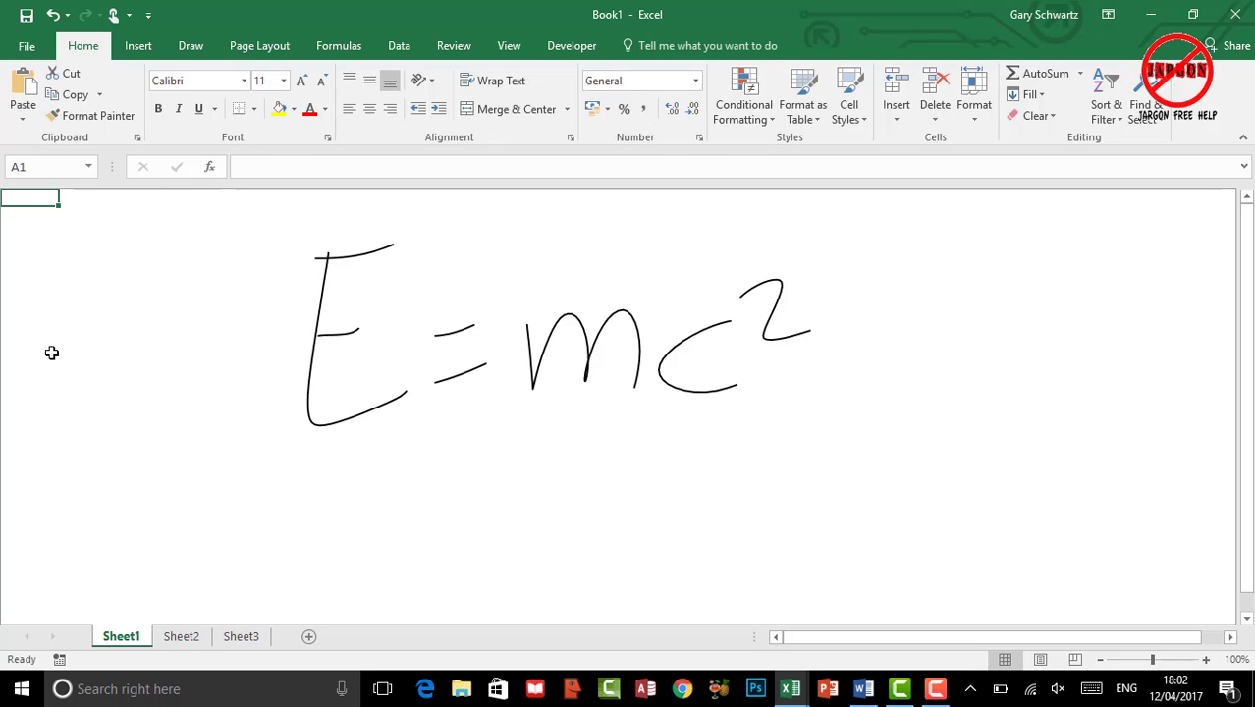
mouse_move(181, 636)
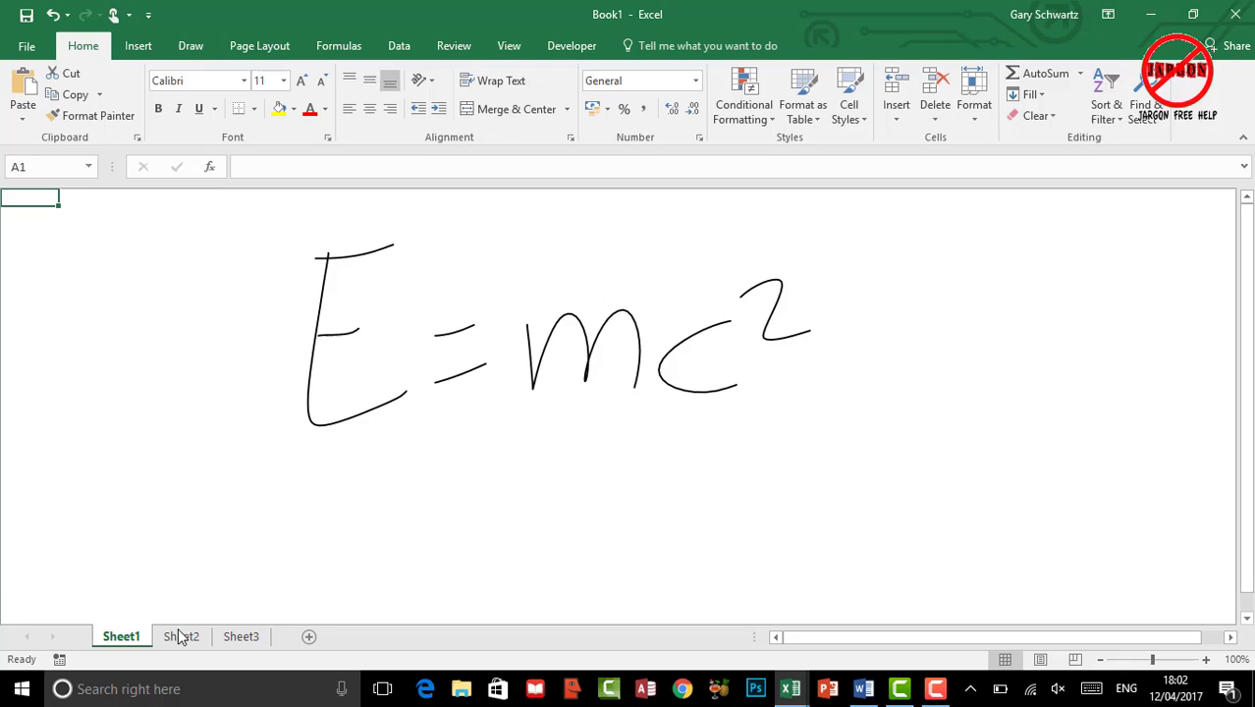
Step: Switch to Sheet2, which shows the Enter Data and Print Report buttons on a gridless sheet
left_click(181, 636)
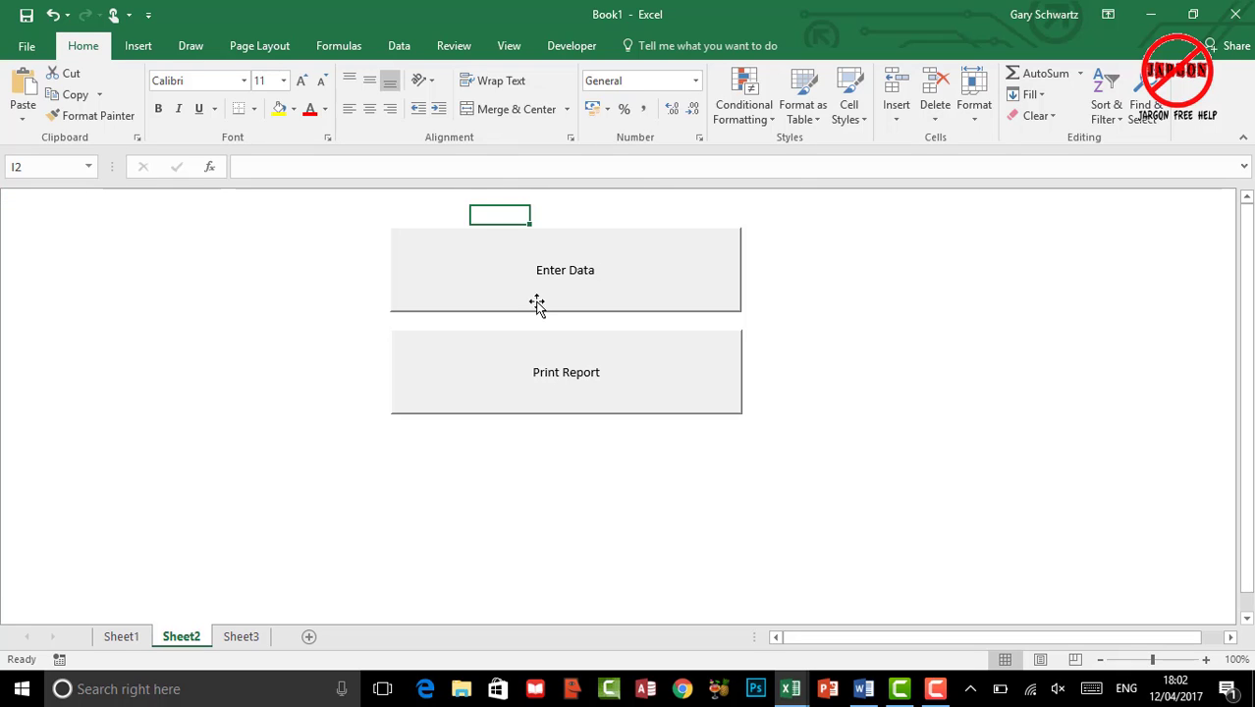
mouse_move(523, 410)
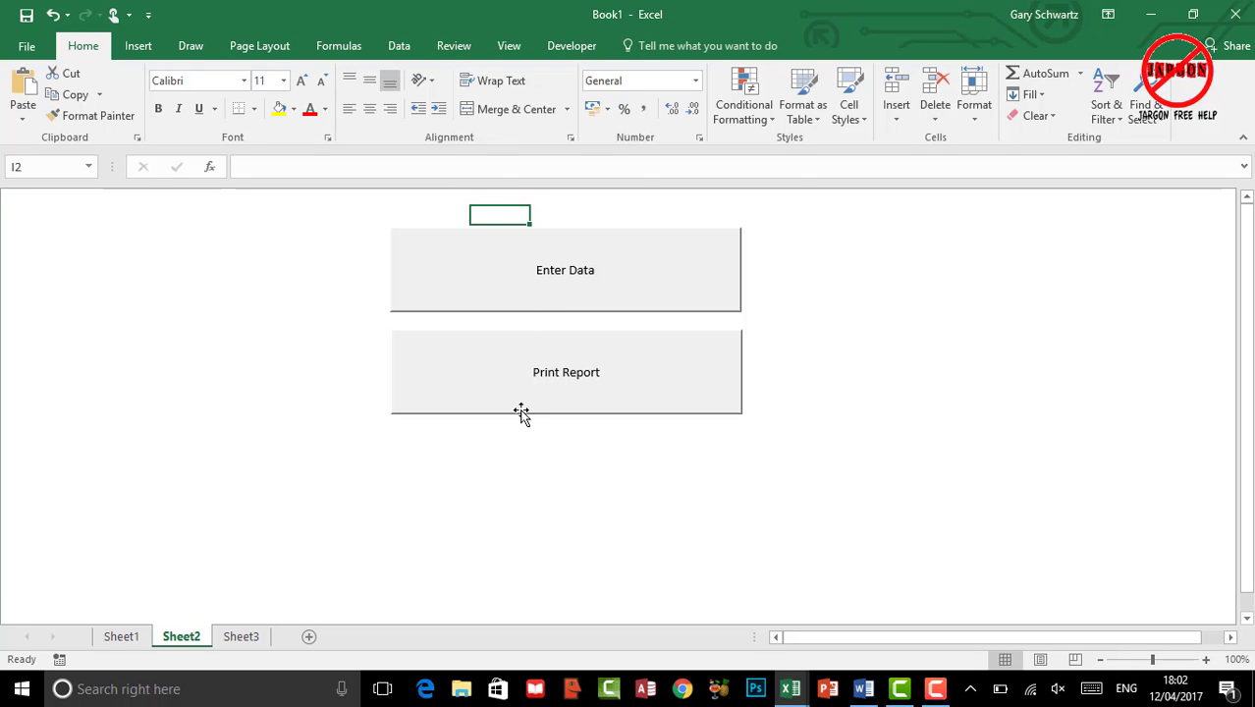
mouse_move(530, 297)
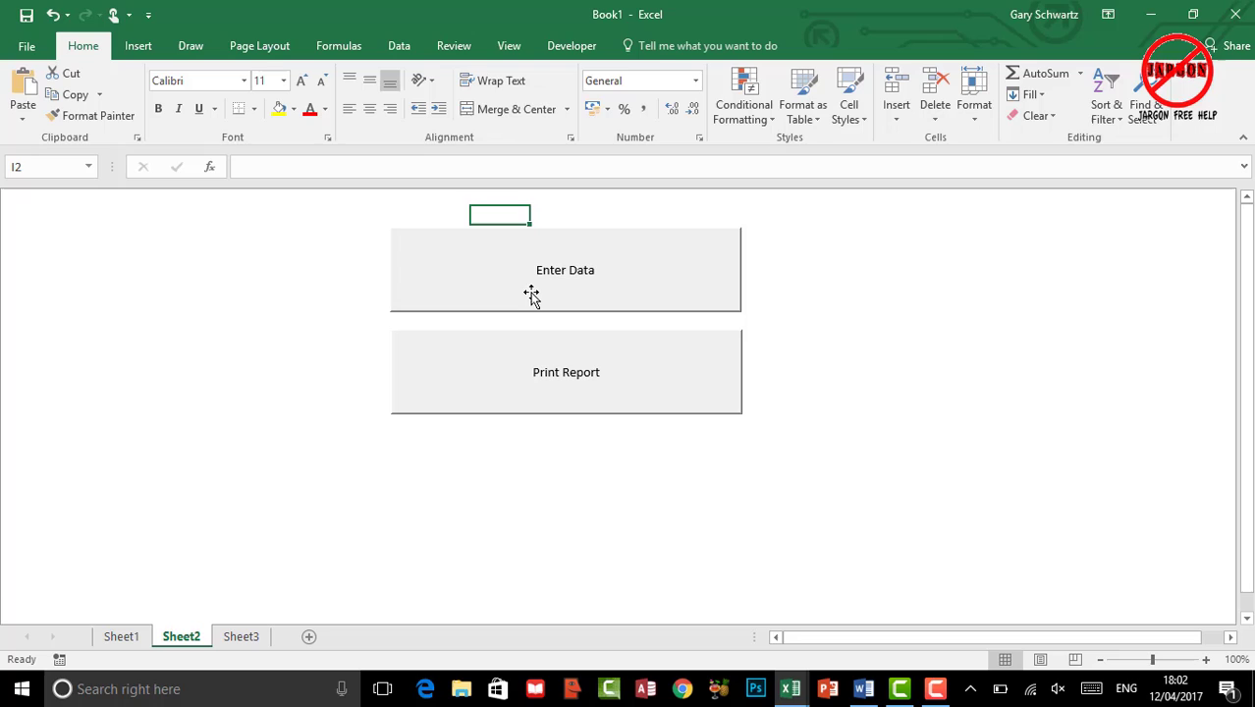
mouse_move(903, 416)
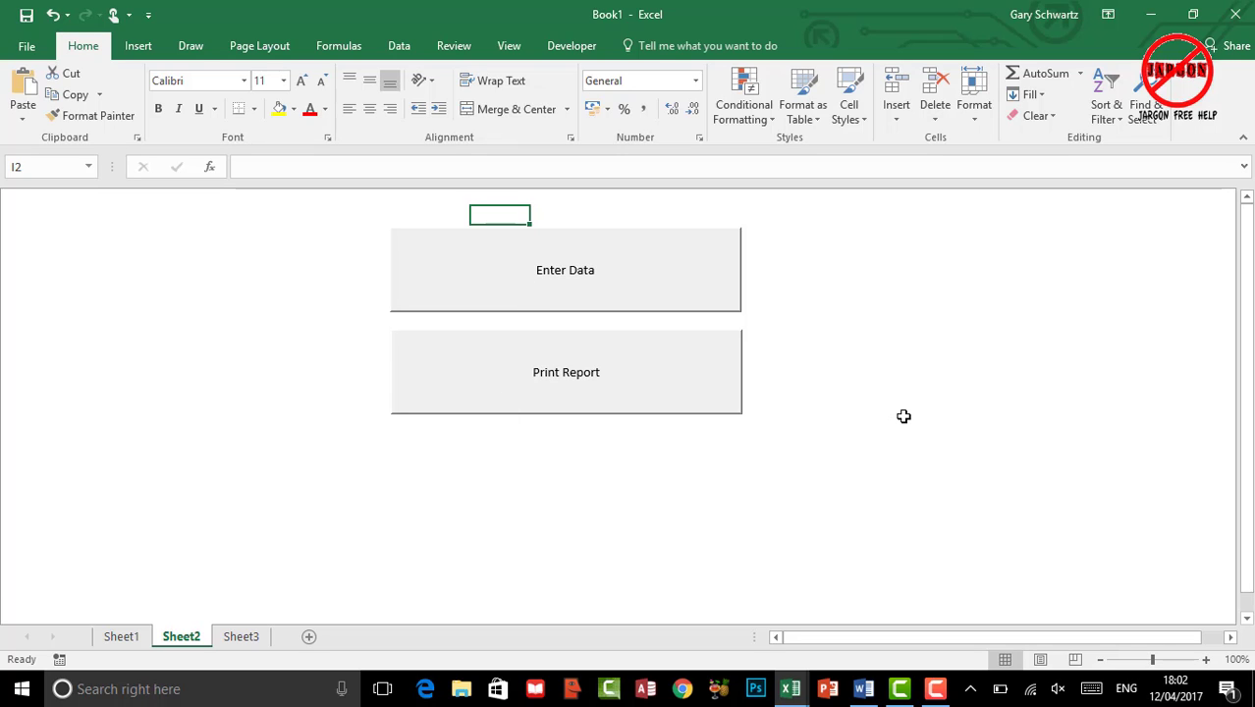
mouse_move(664, 448)
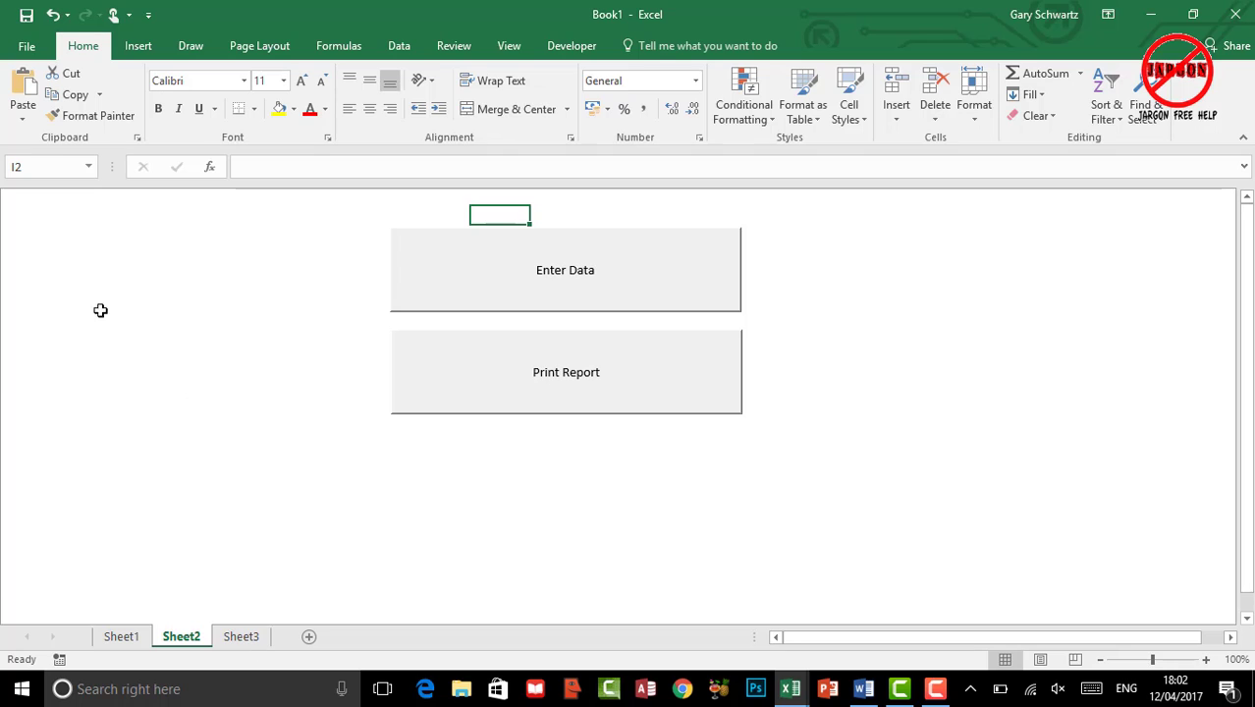
mouse_move(240, 636)
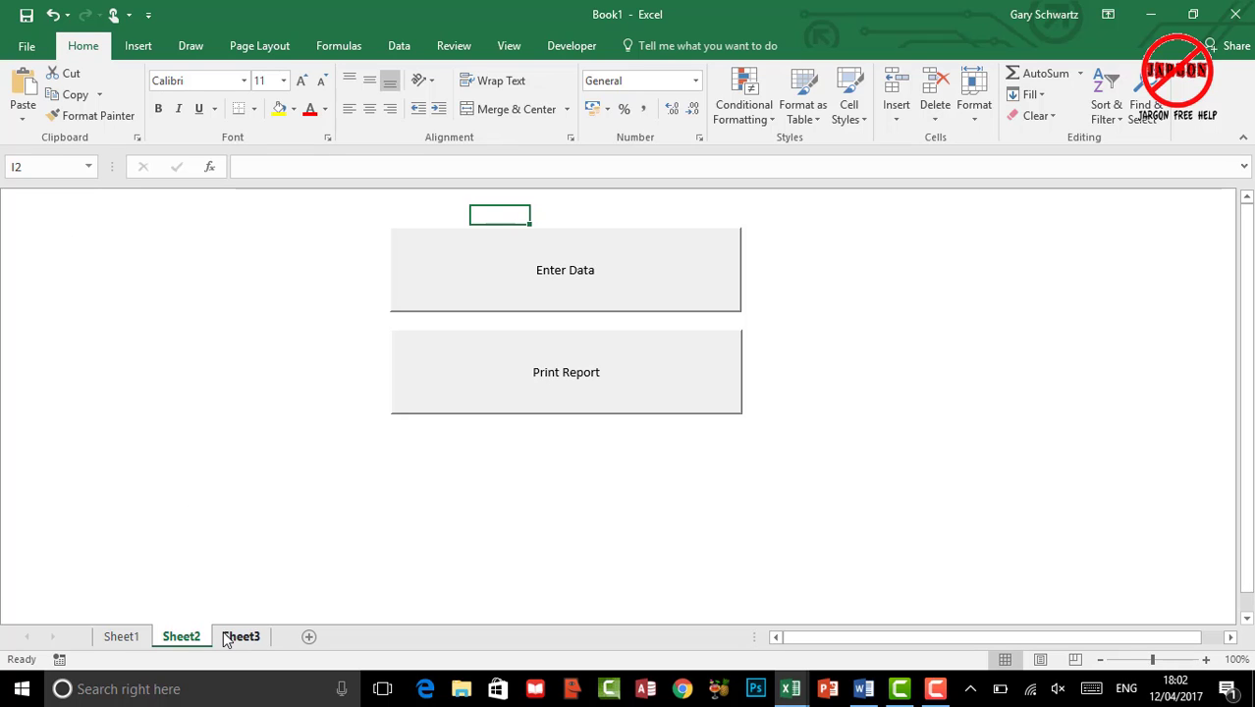
Step: On Sheet3, turn Gridlines View off and back on from the Page Layout ribbon
left_click(240, 636)
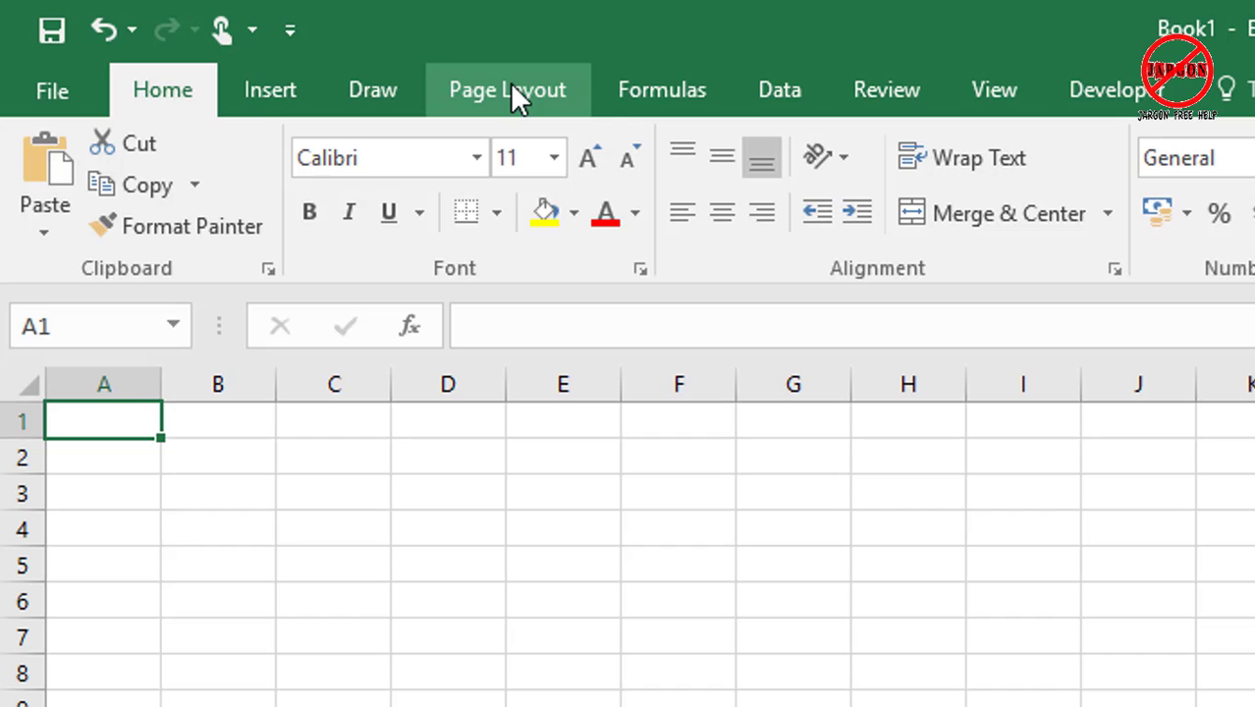
left_click(507, 90)
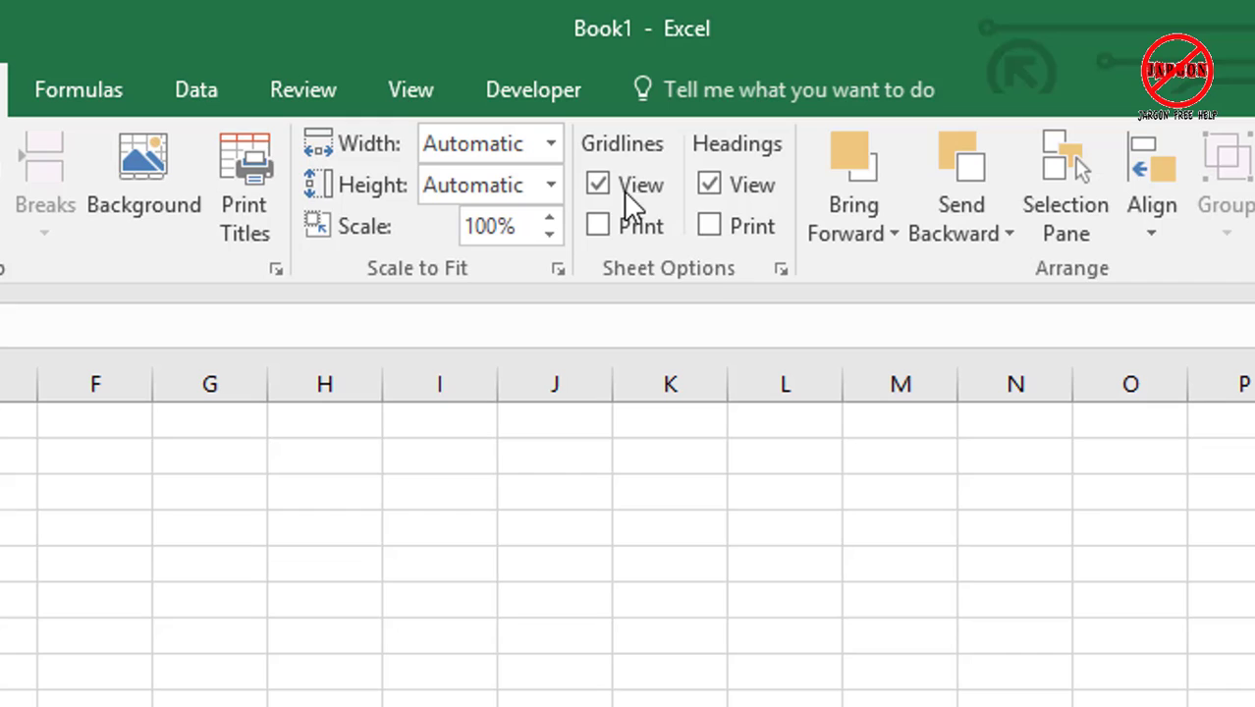
mouse_move(648, 173)
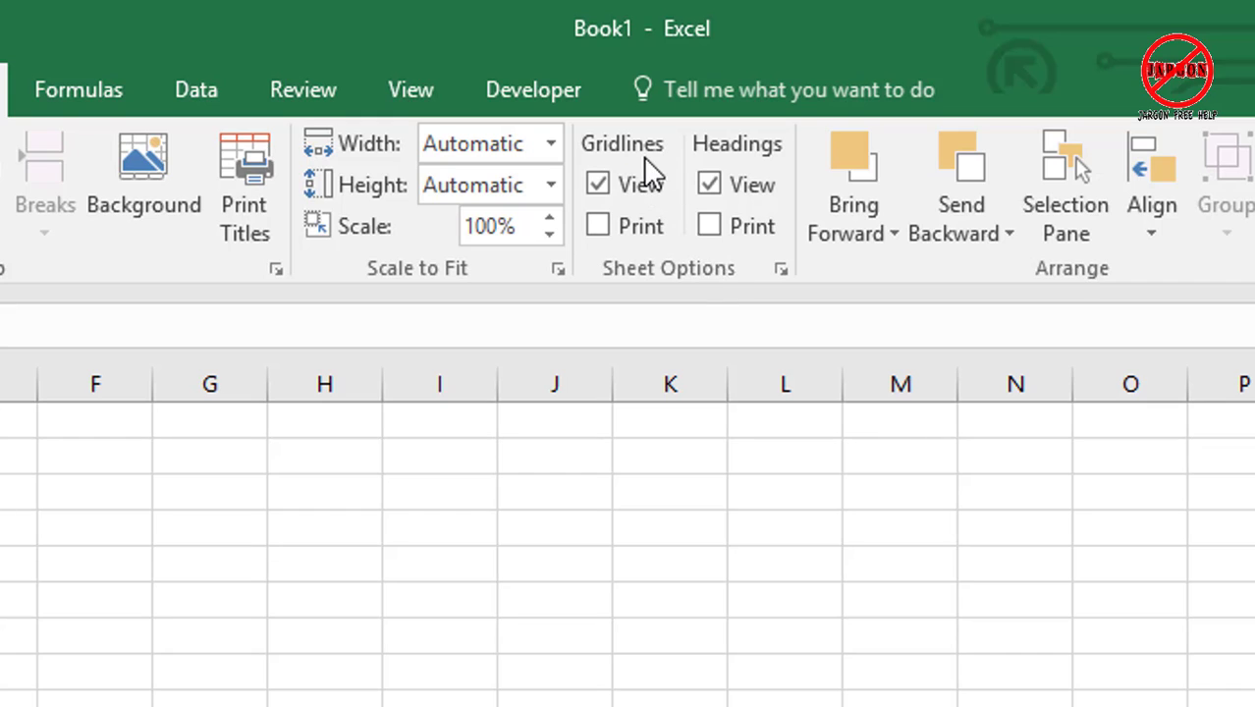
left_click(597, 184)
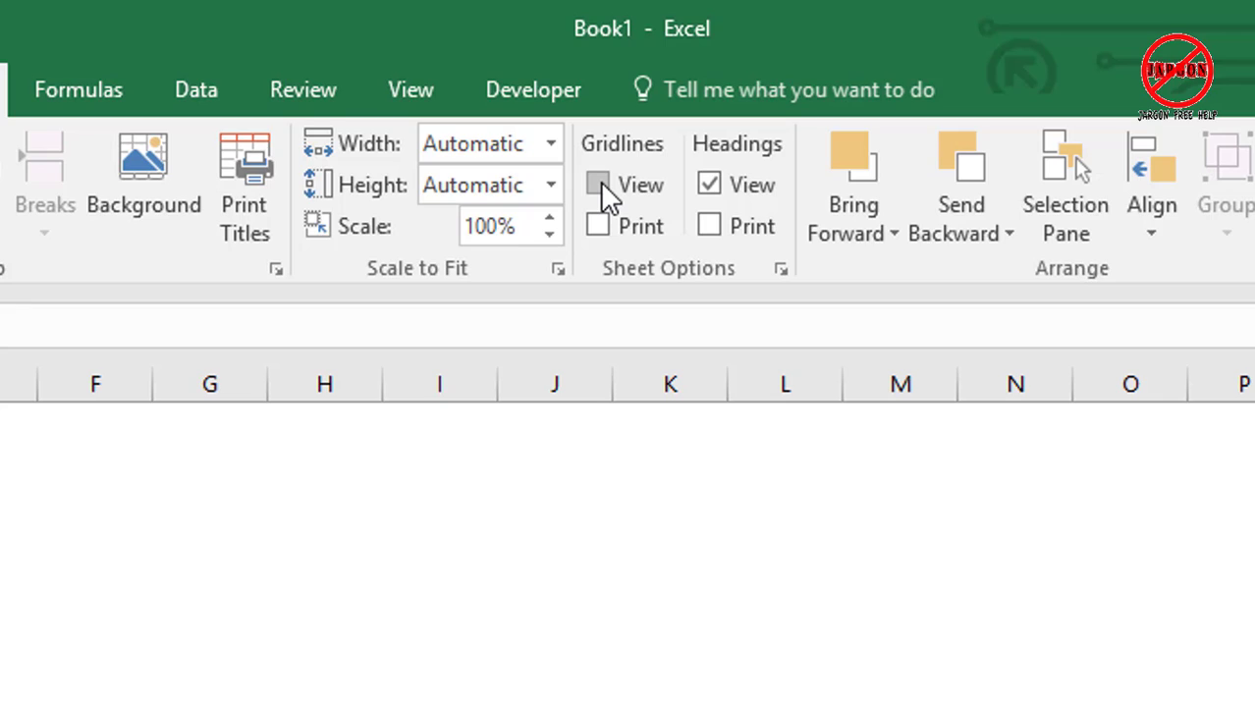
left_click(597, 185)
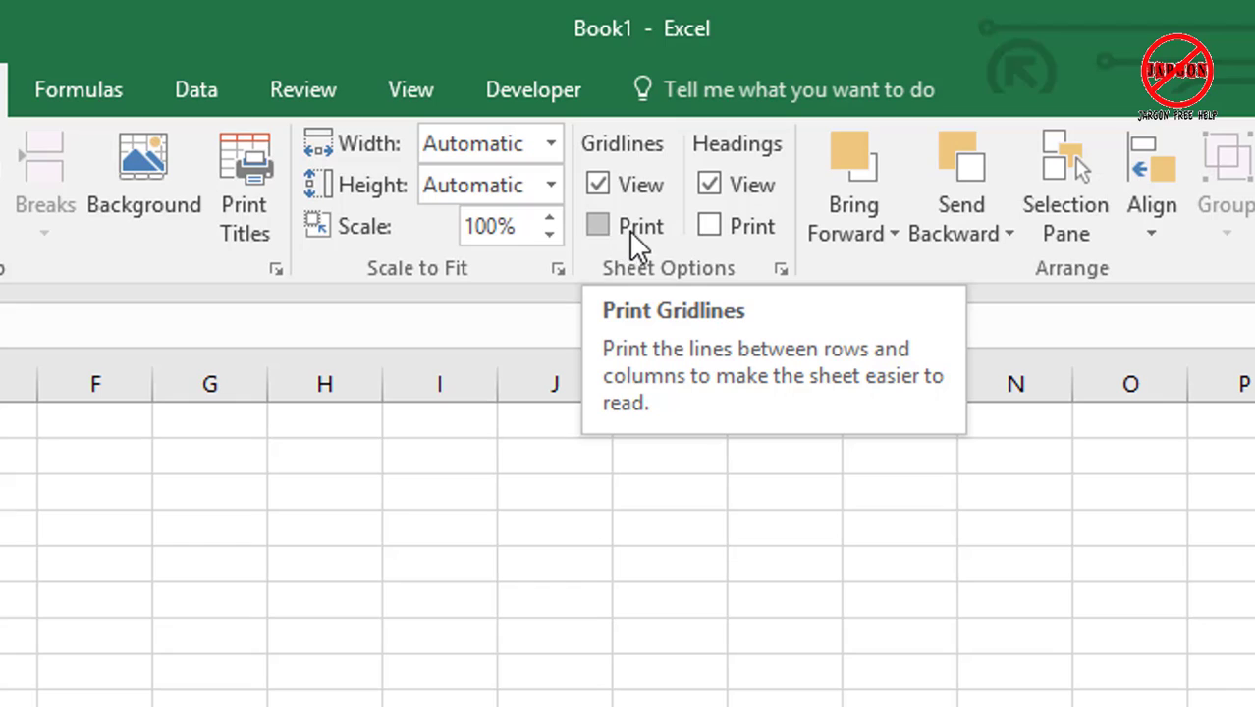
mouse_move(601, 239)
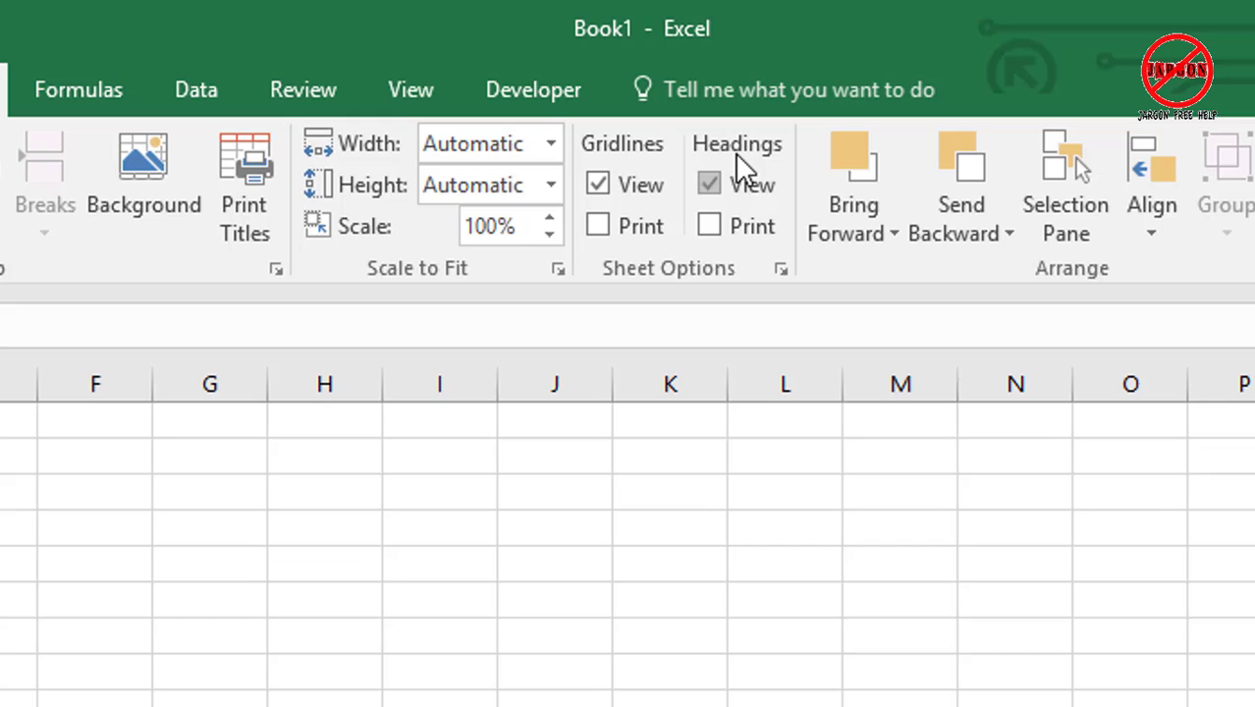
Step: Toggle Headings View so the row and column headings are hidden
left_click(709, 184)
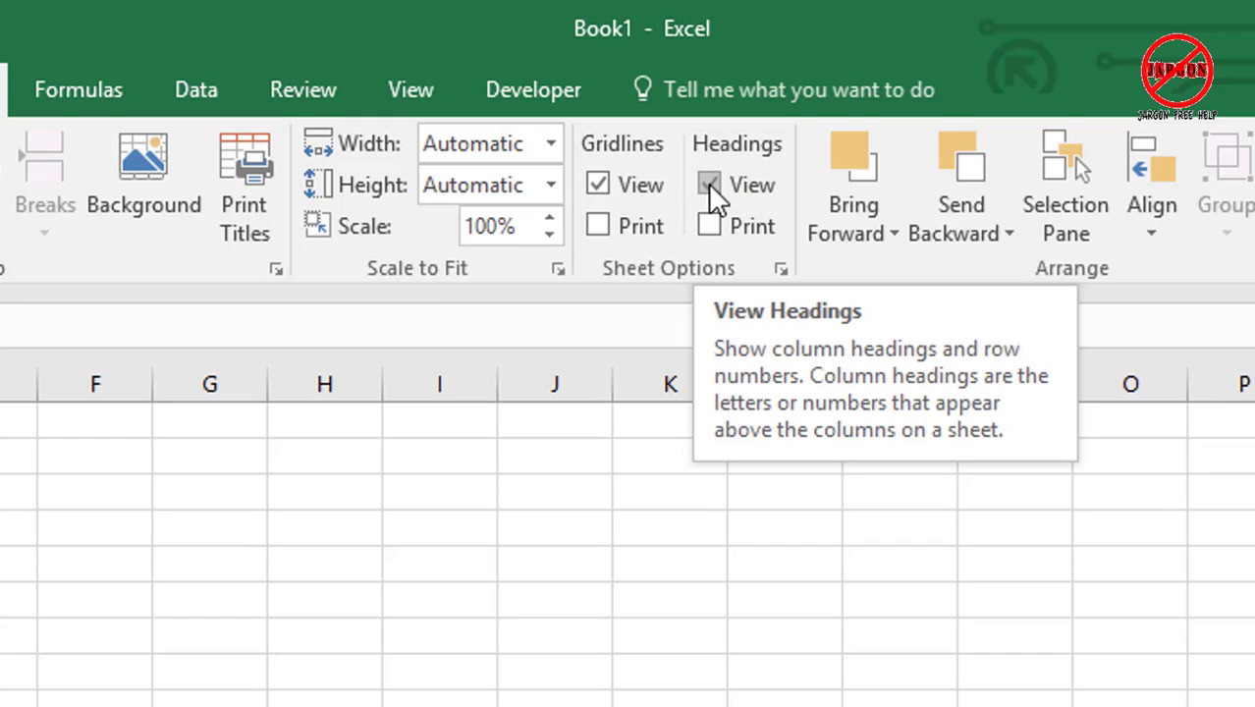
left_click(709, 185)
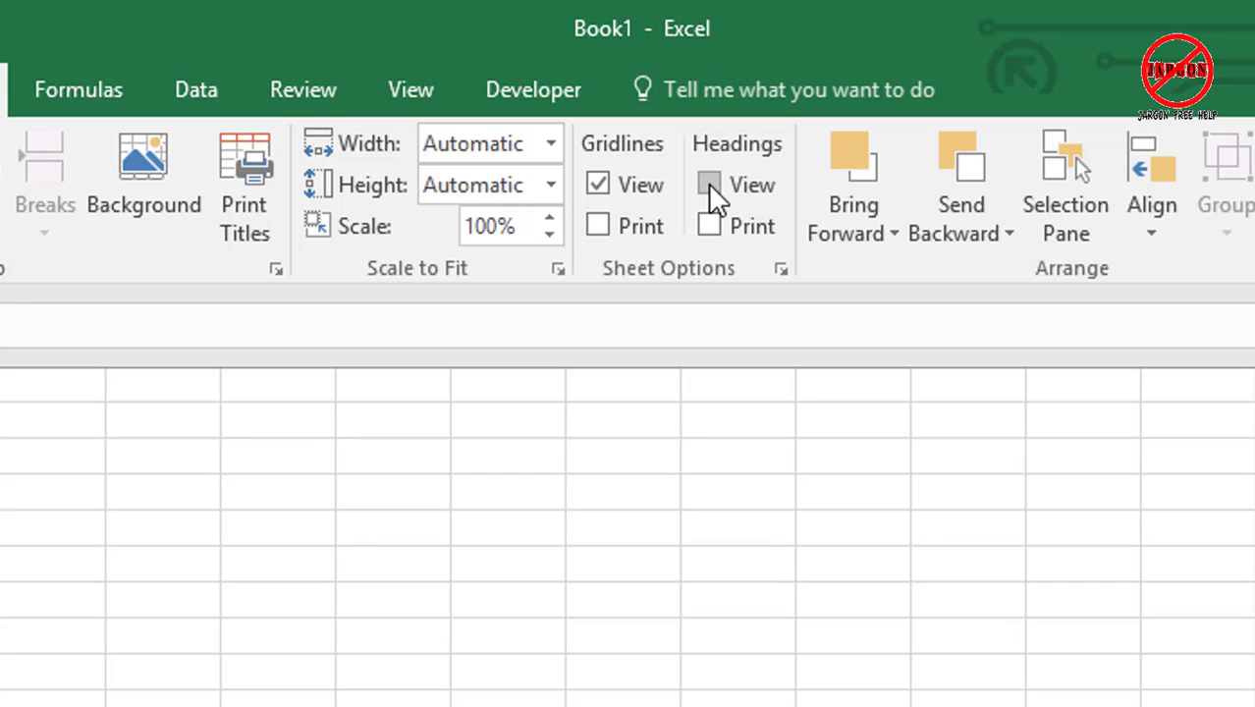
left_click(708, 185)
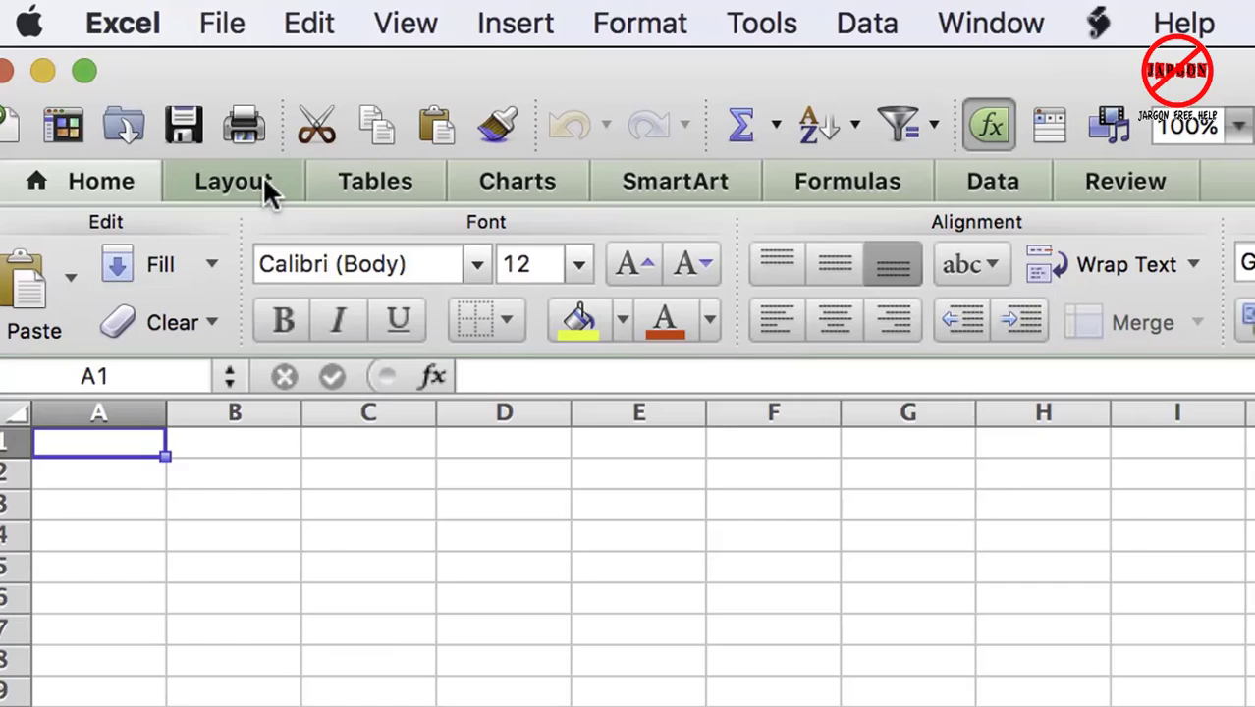
Step: On the Mac Layout ribbon, untick Gridlines and Headings, then tick both back on
left_click(233, 181)
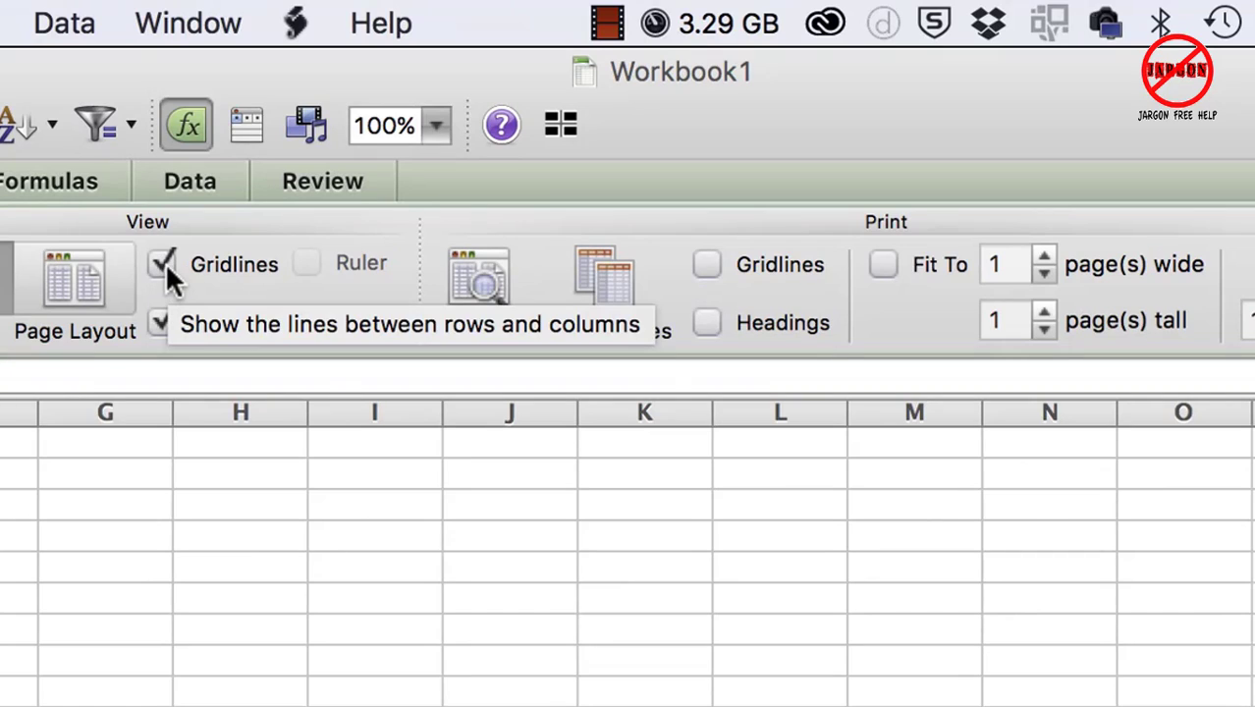
left_click(161, 263)
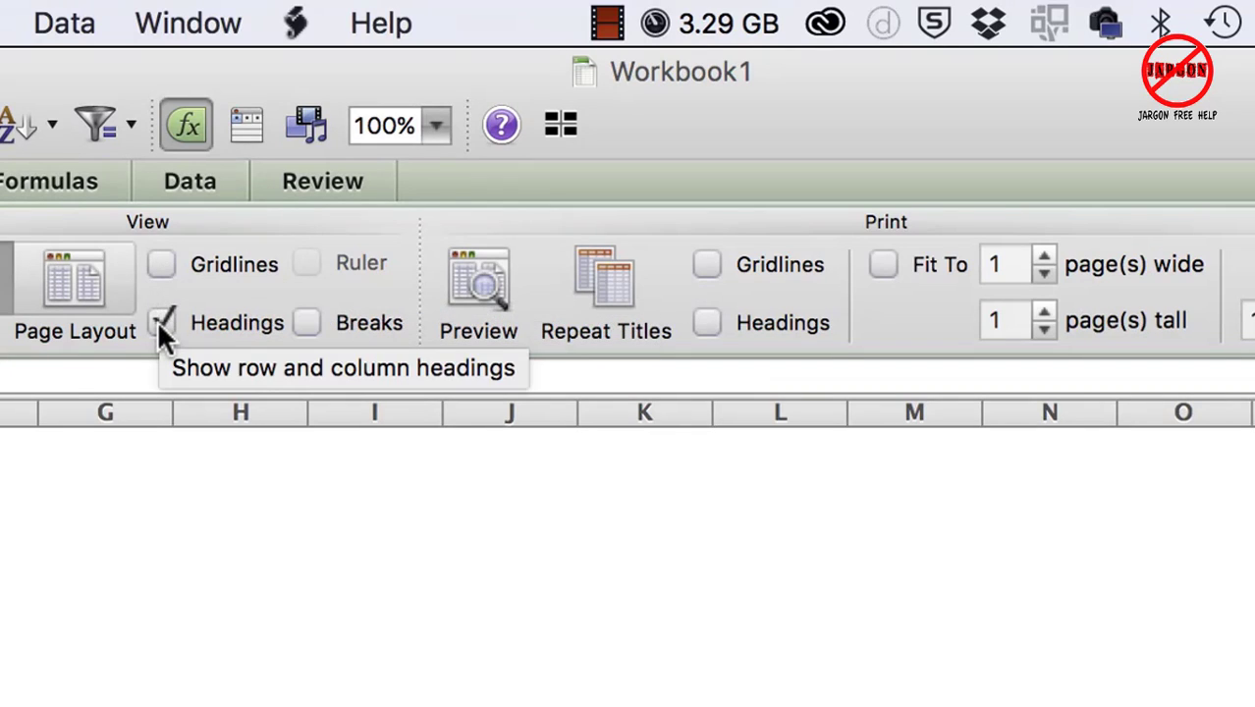
left_click(161, 322)
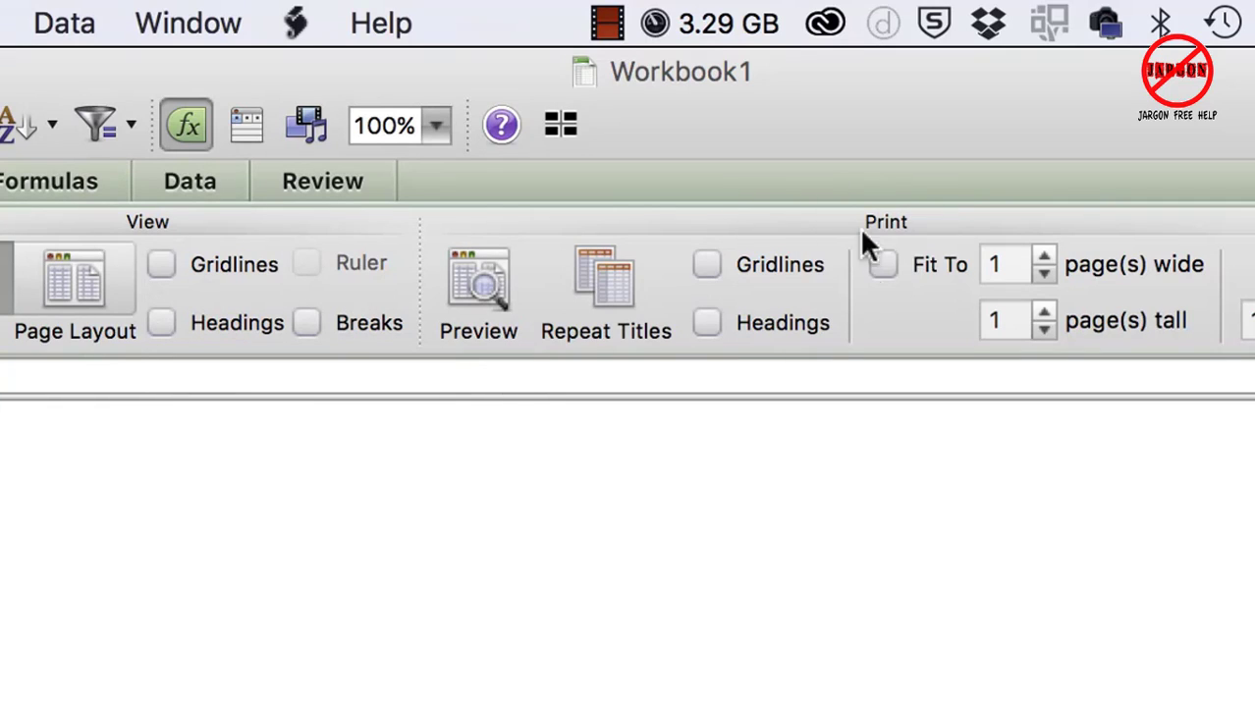
mouse_move(718, 330)
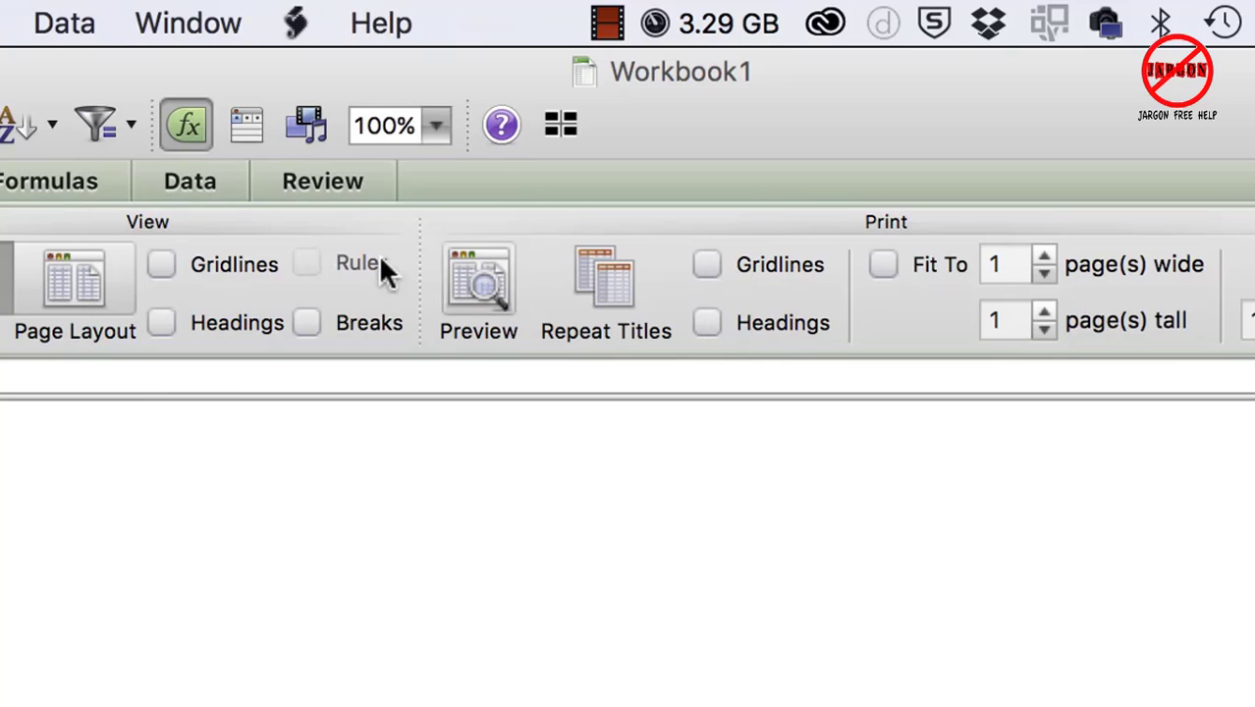
left_click(161, 263)
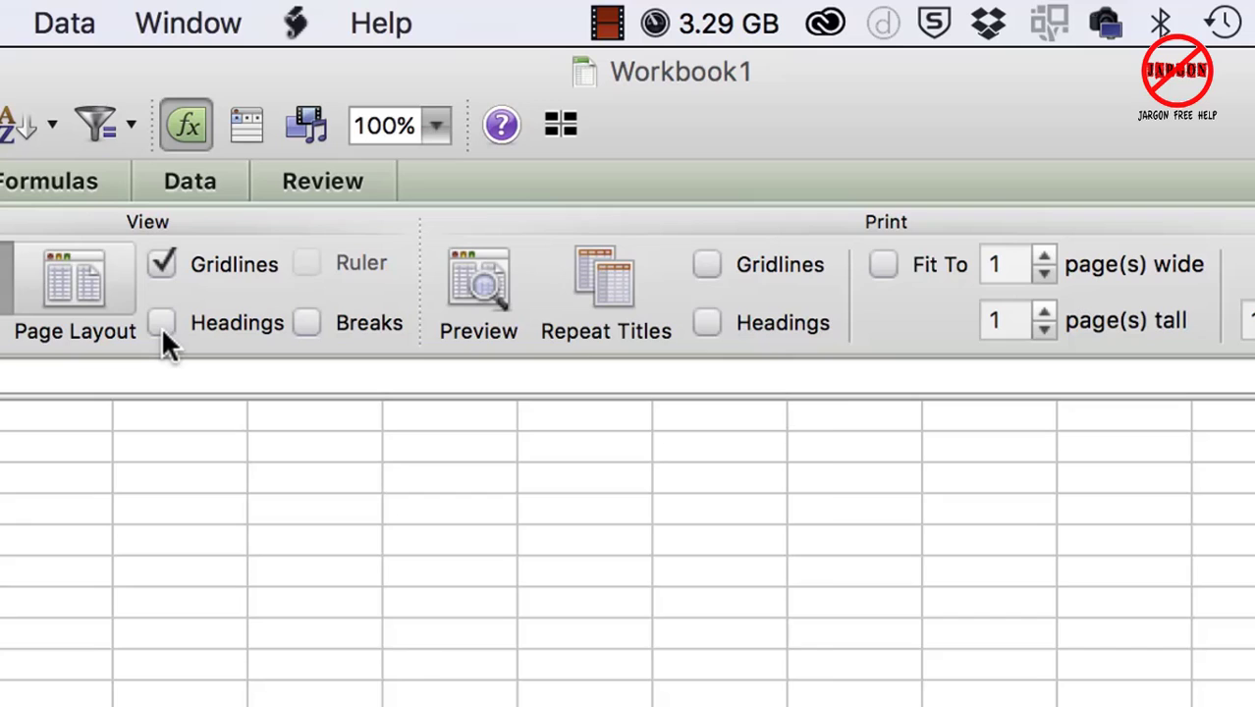
left_click(161, 322)
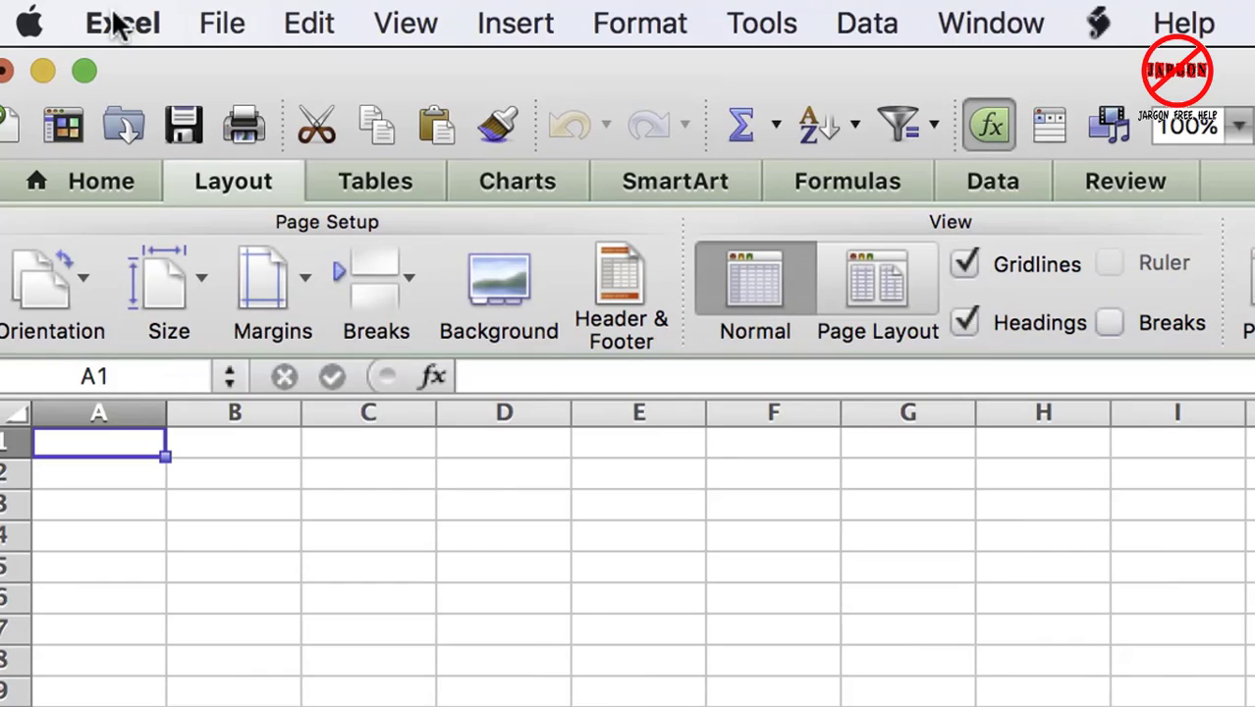
Step: In Excel > Preferences > View, untick Show gridlines and Show row and column headings, then close Preferences
left_click(122, 21)
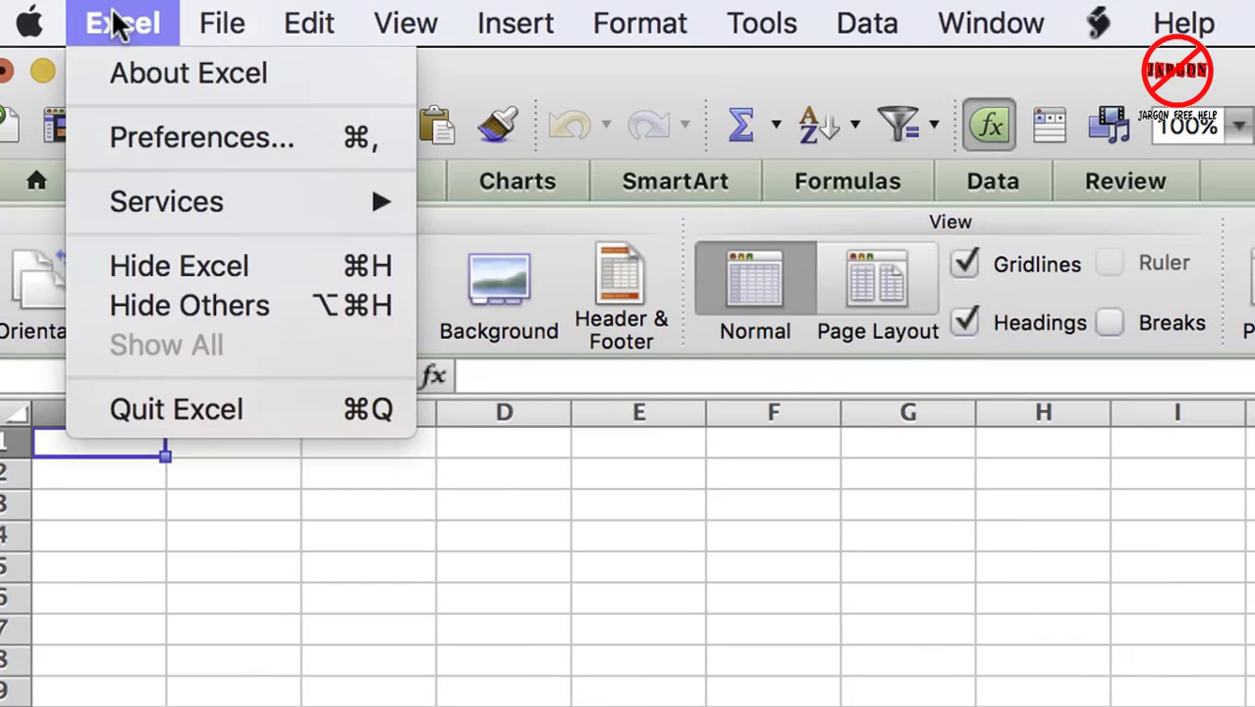
mouse_move(167, 137)
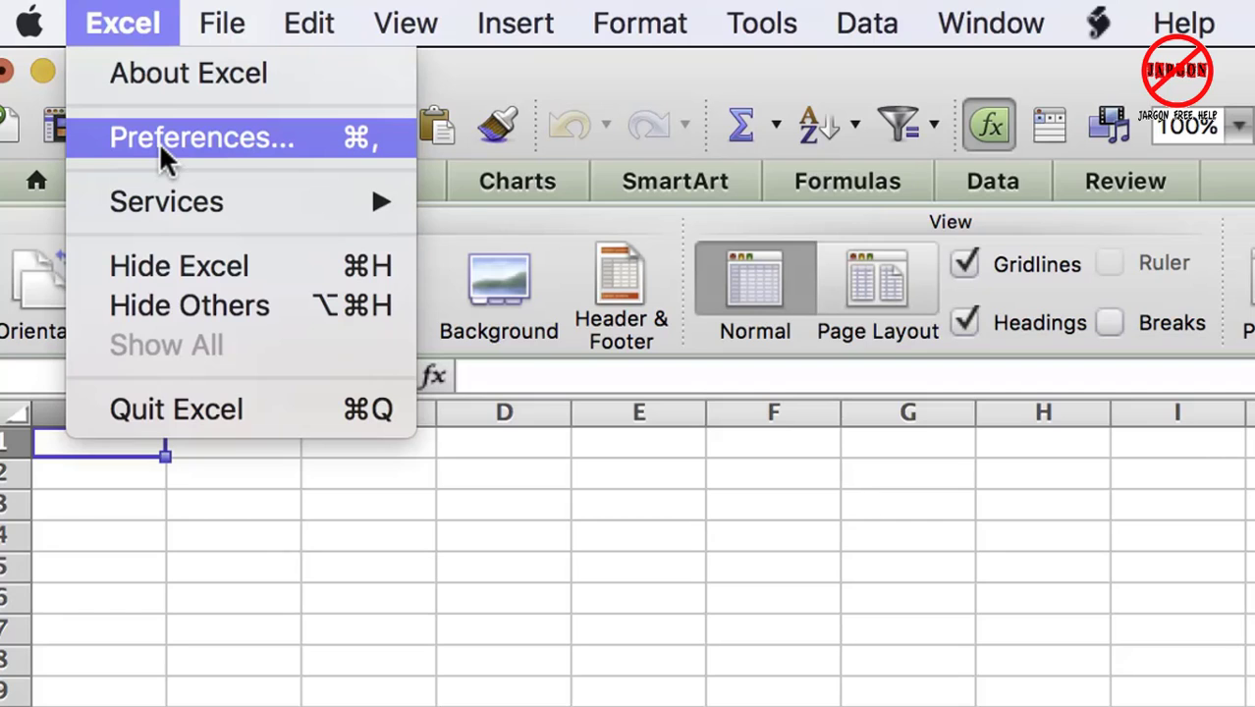
left_click(203, 137)
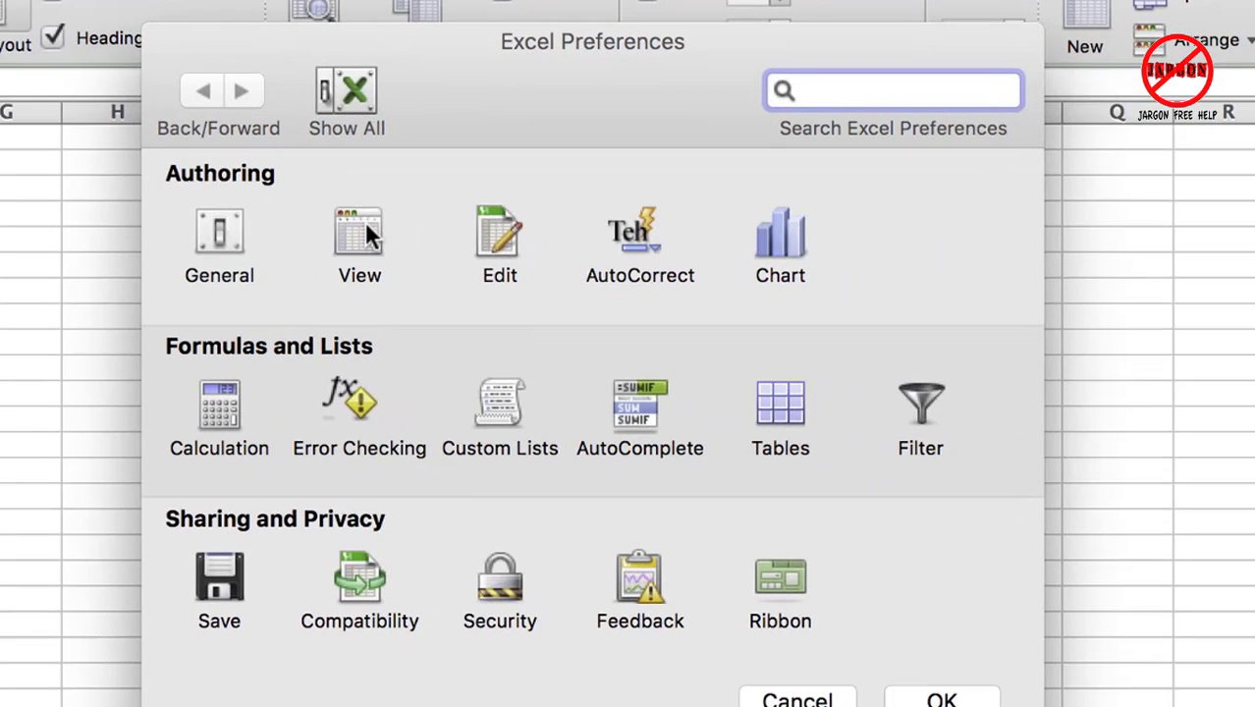
left_click(358, 232)
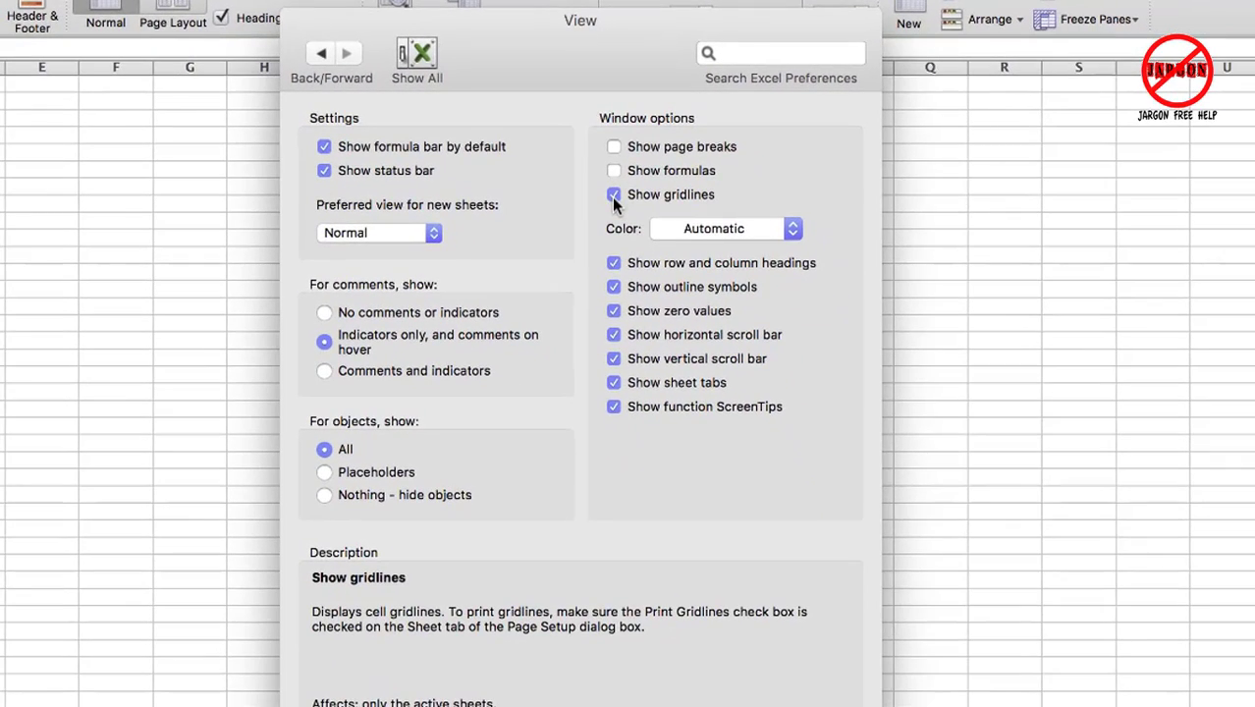
left_click(613, 194)
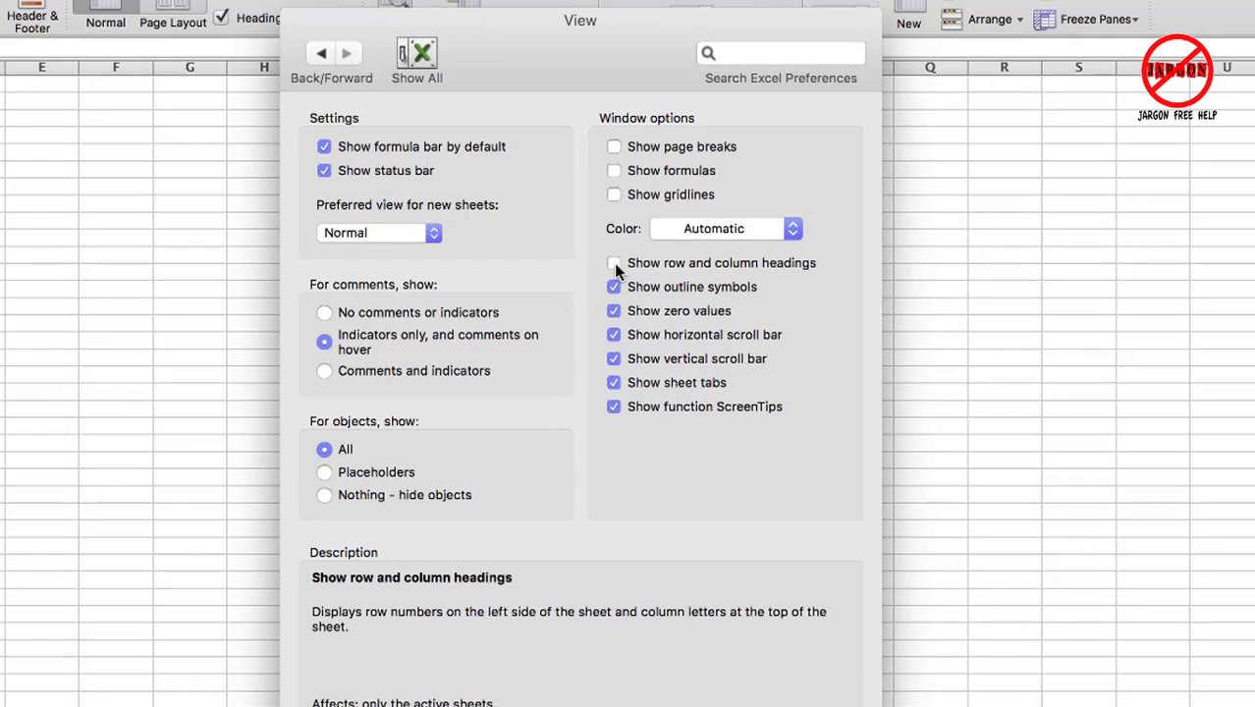
left_click(612, 263)
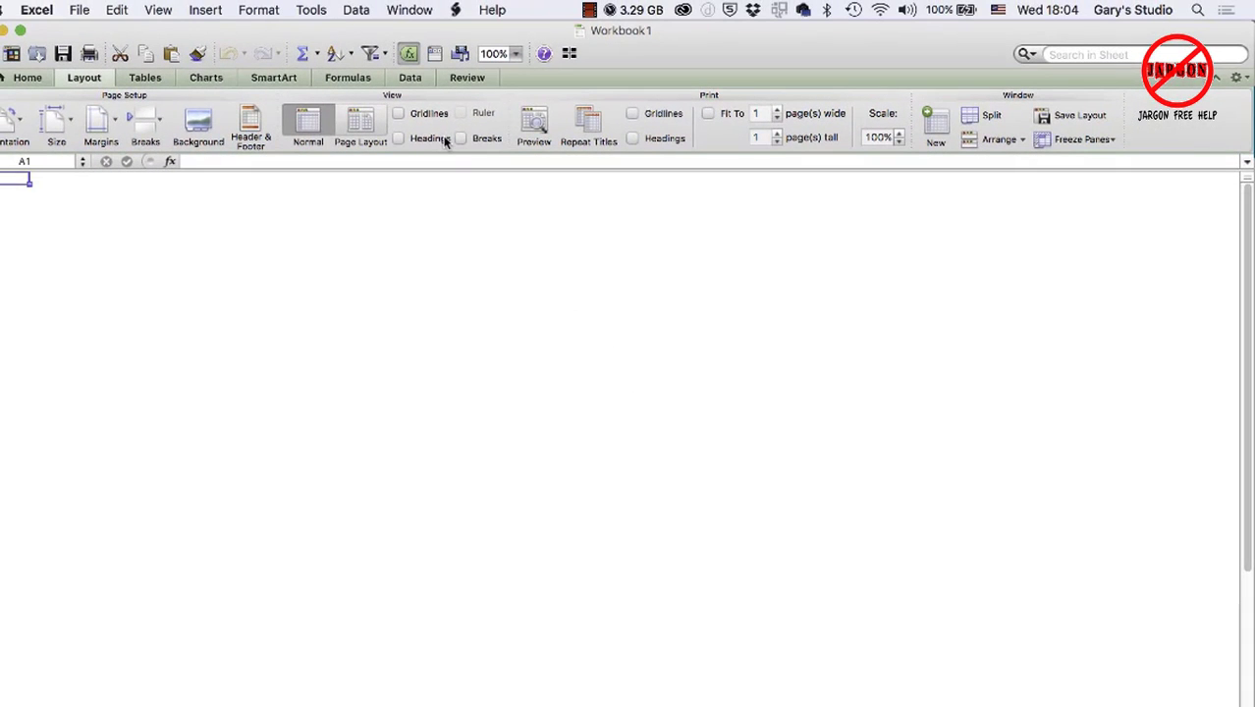
left_click(398, 112)
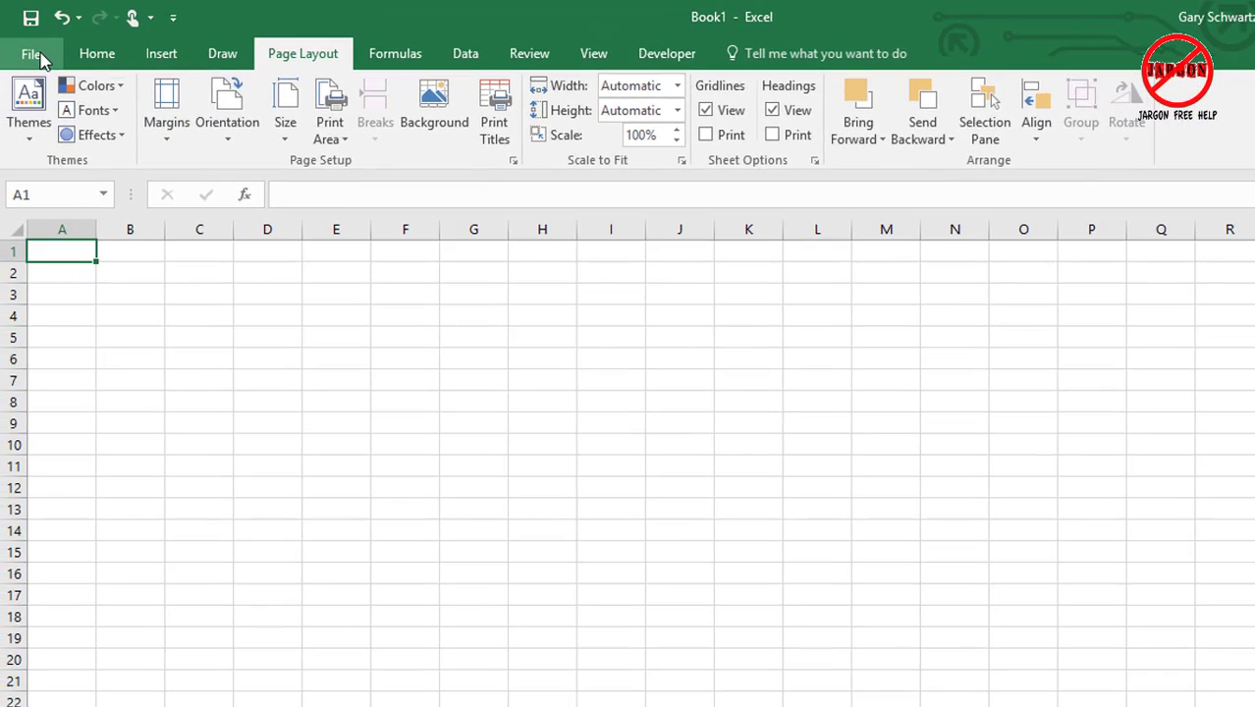
Step: Bring up the Advanced page of the Excel Options dialog via File > Options
left_click(31, 53)
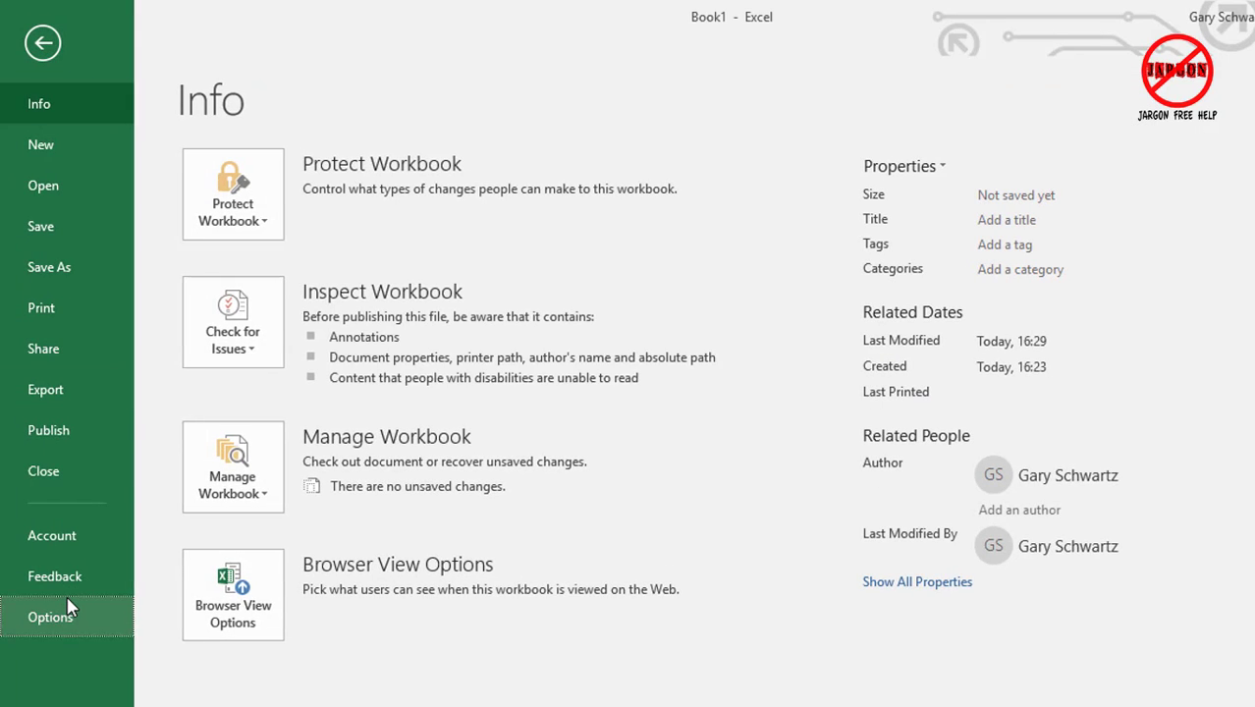
left_click(51, 616)
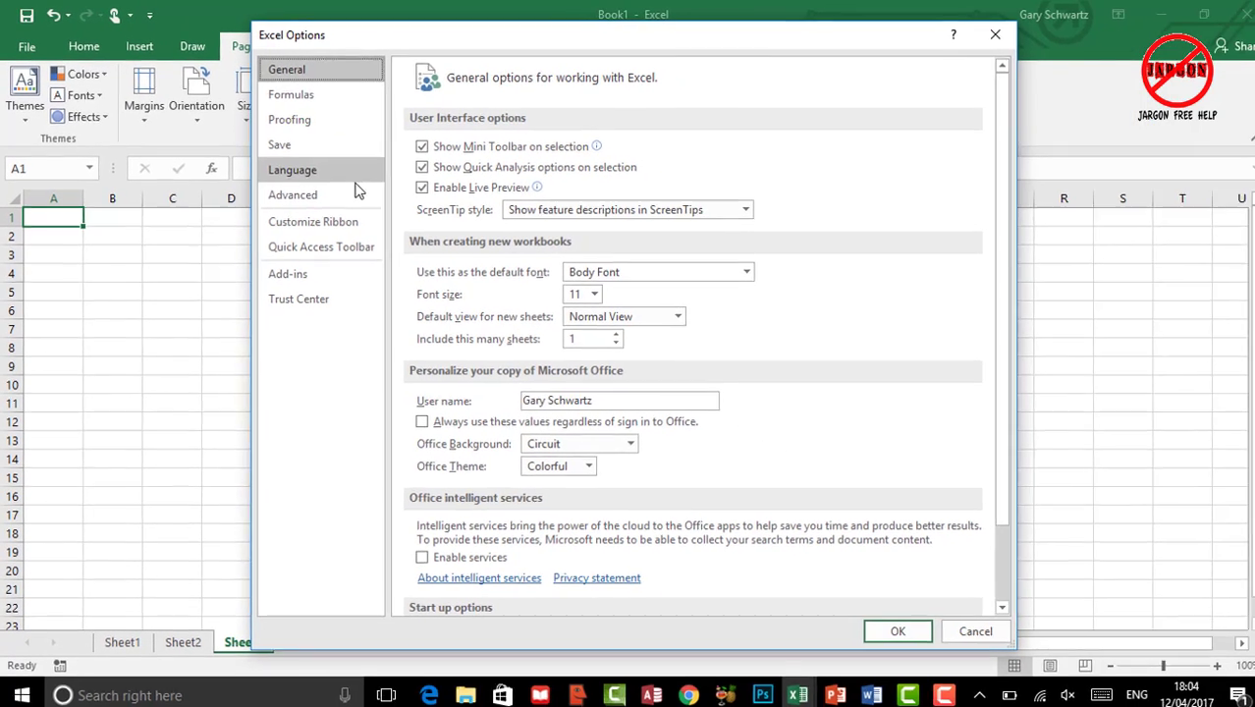
left_click(292, 194)
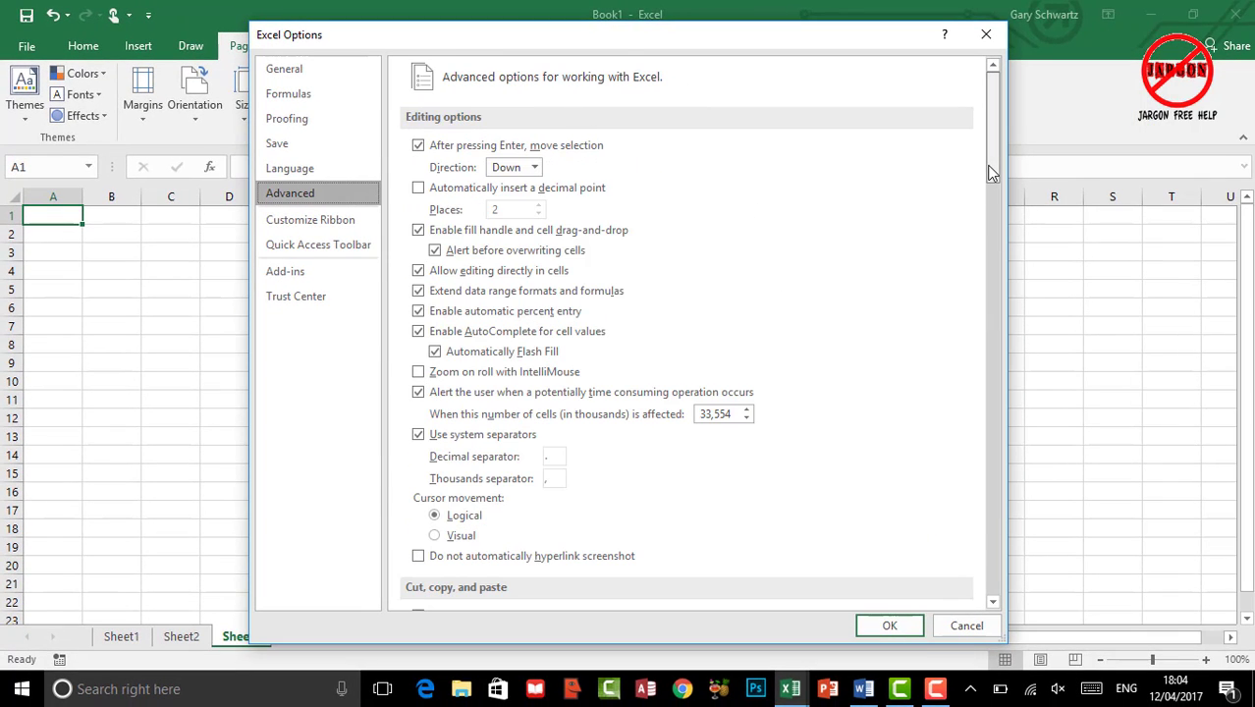
Step: Reach Display options for this worksheet and toggle Show gridlines, checking the gridline colour choices
scroll("down", 3)
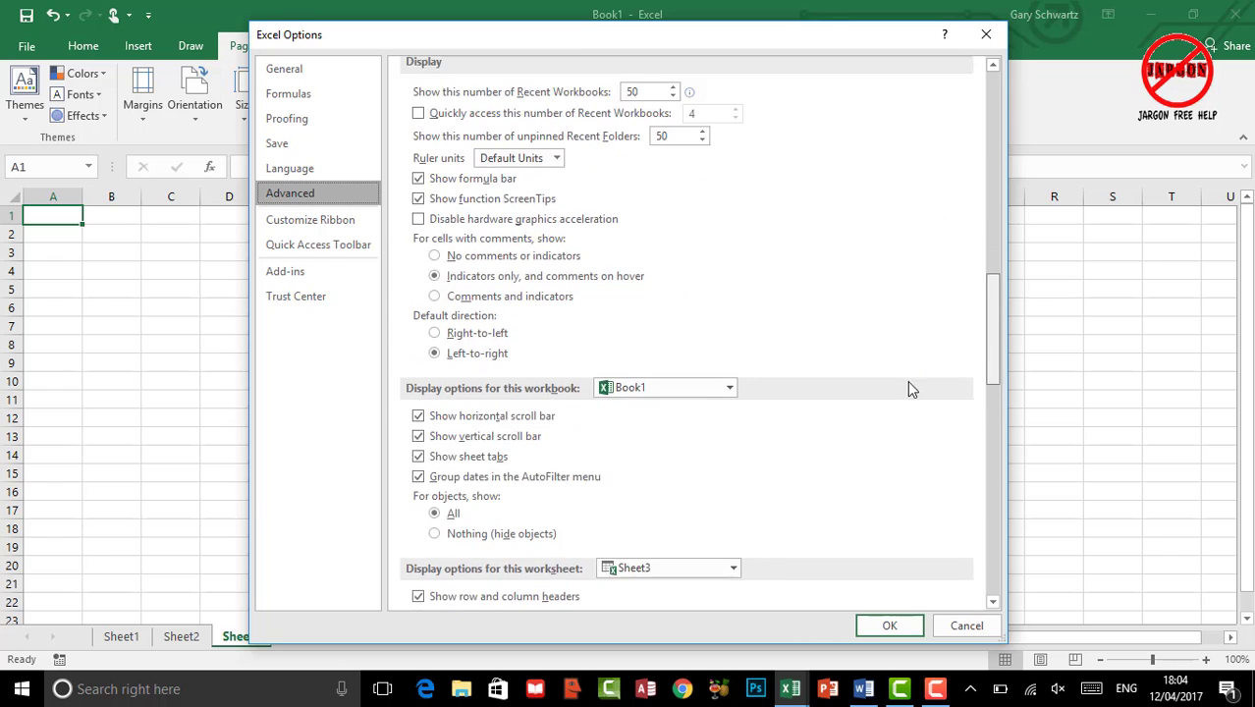
scroll("down", 3)
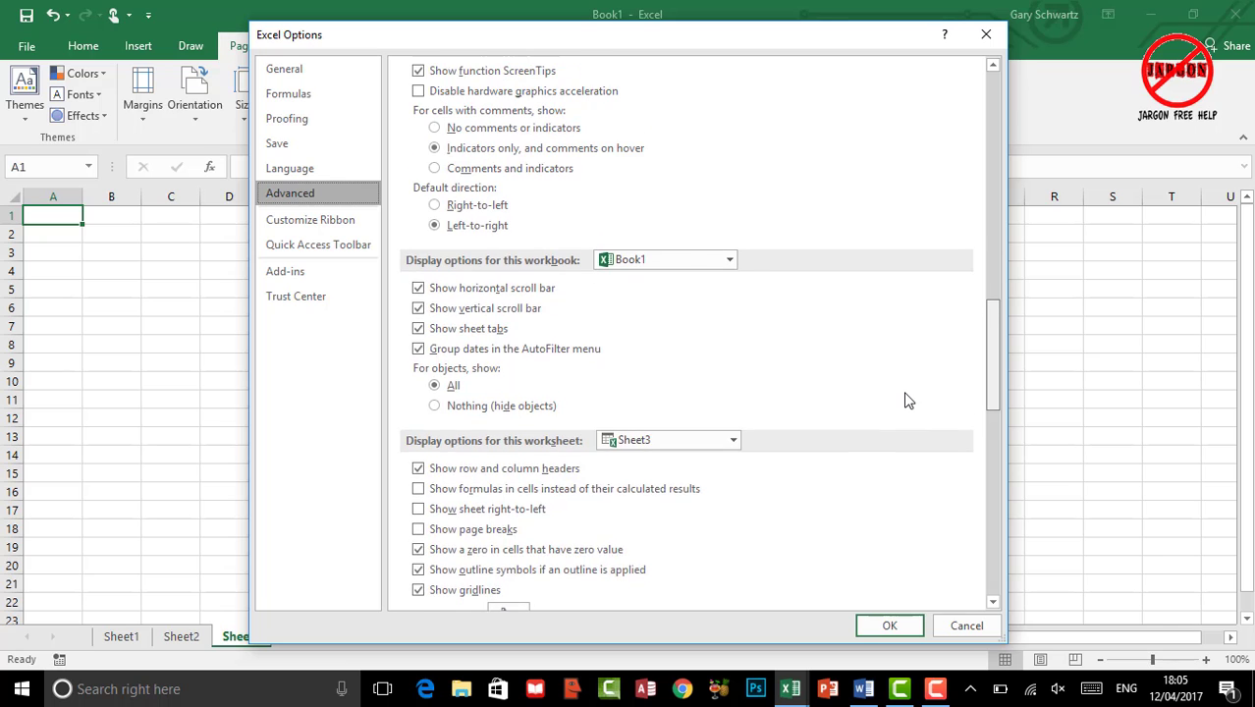
scroll("down", 3)
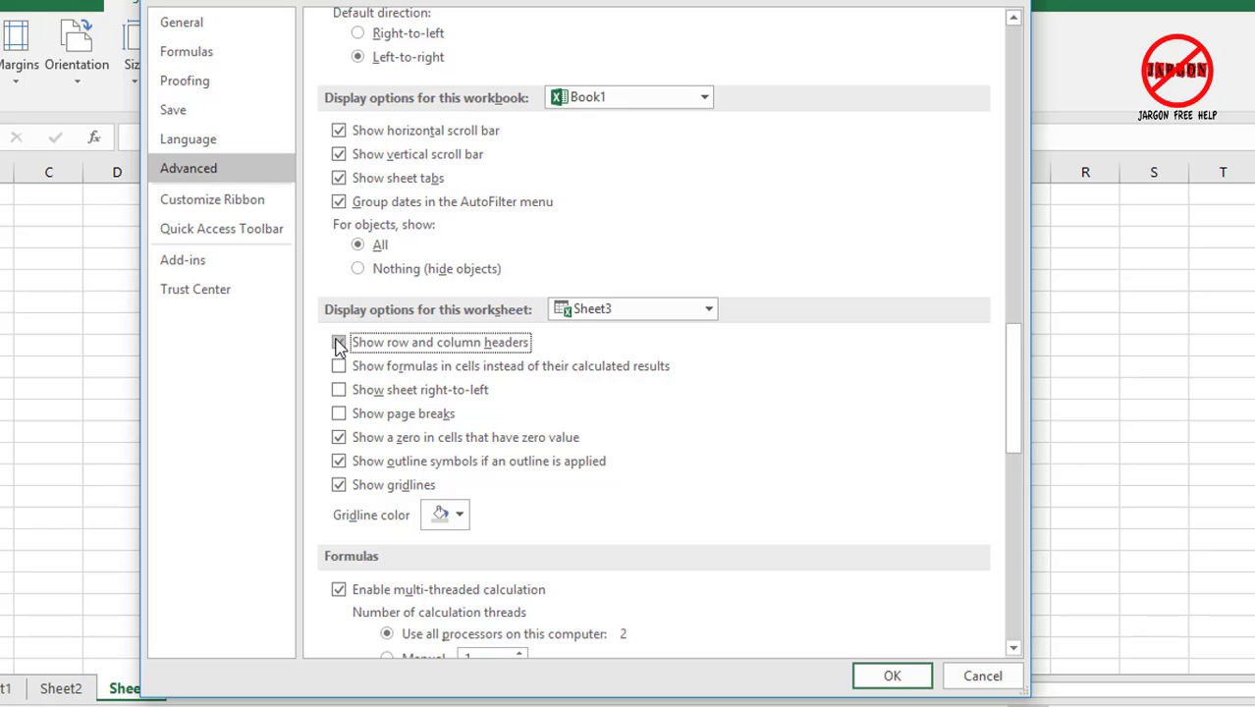
mouse_move(338, 345)
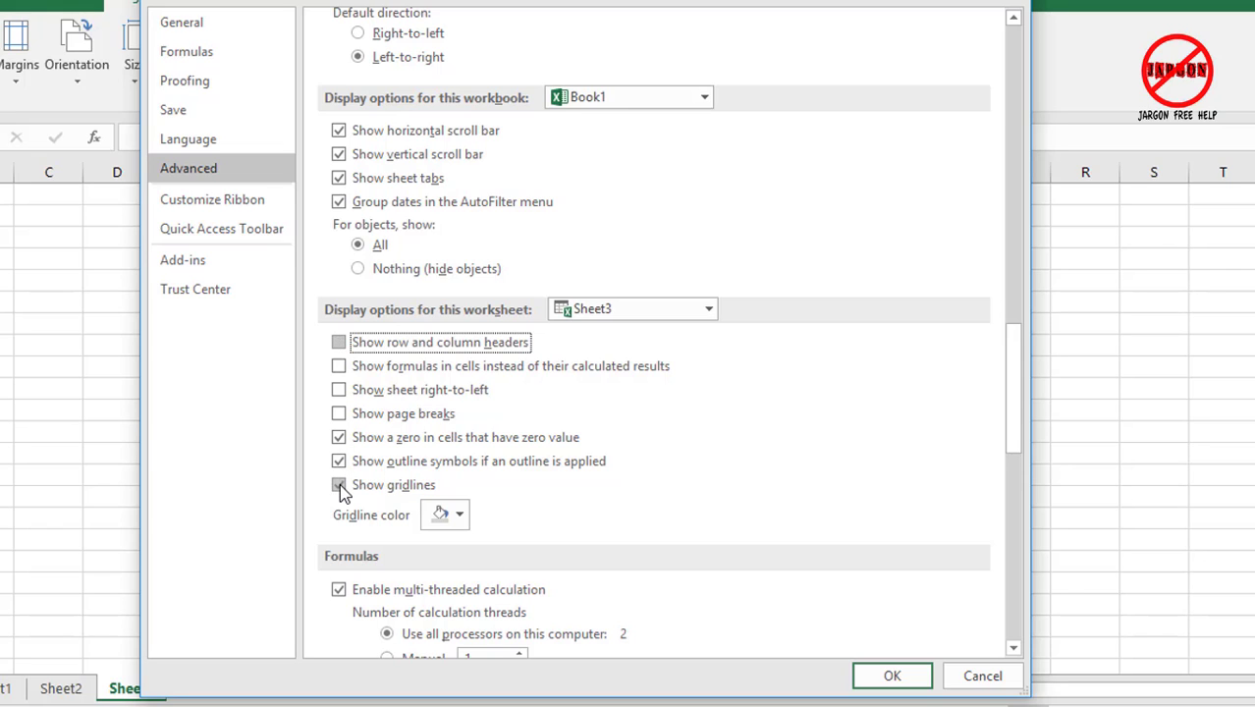
left_click(338, 483)
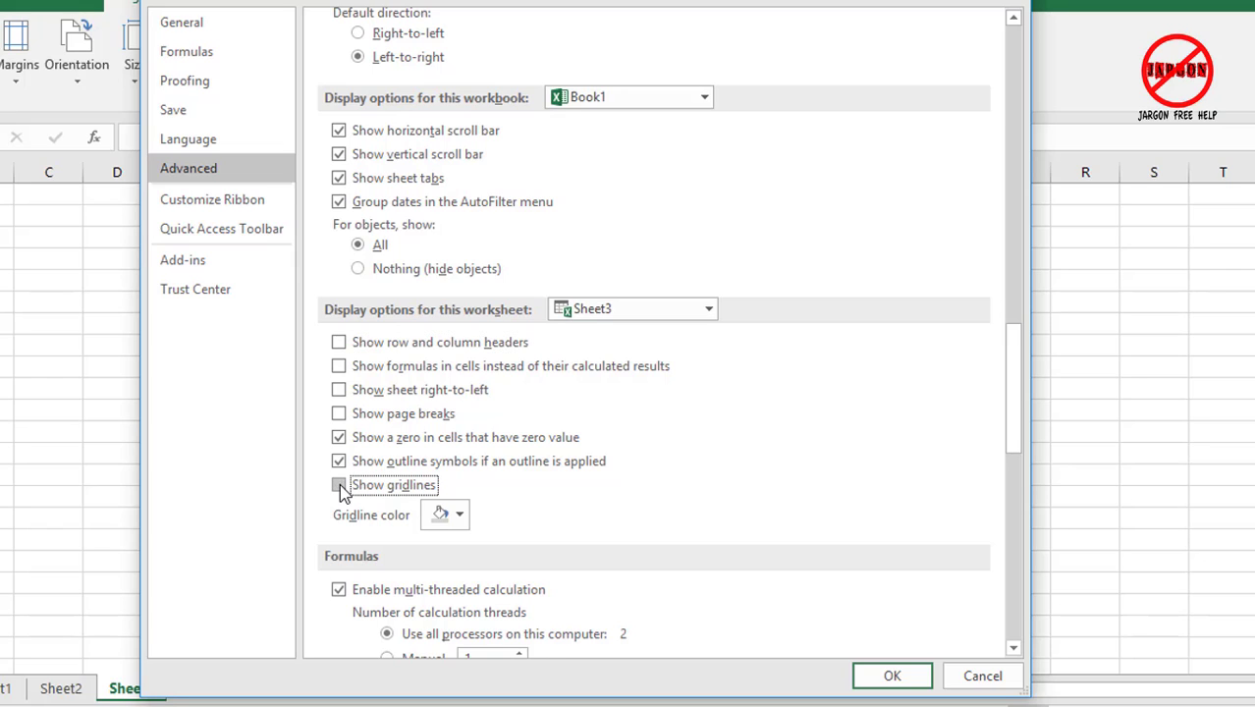
left_click(338, 483)
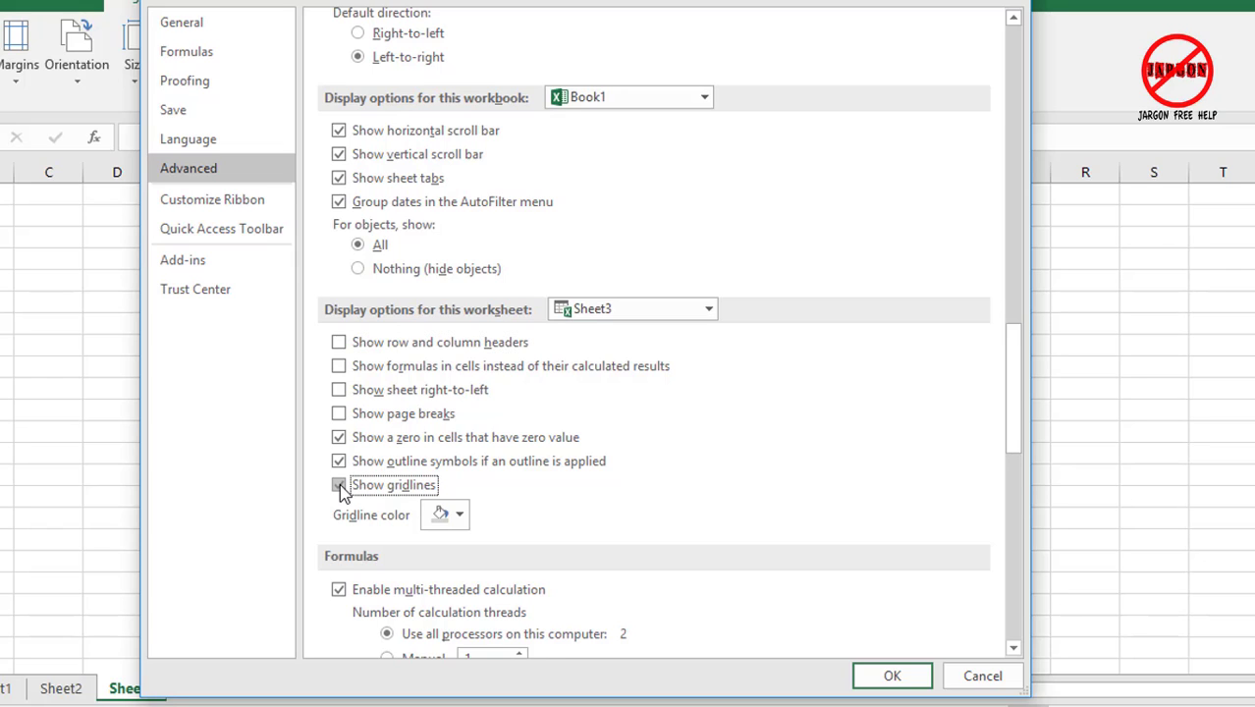
left_click(337, 483)
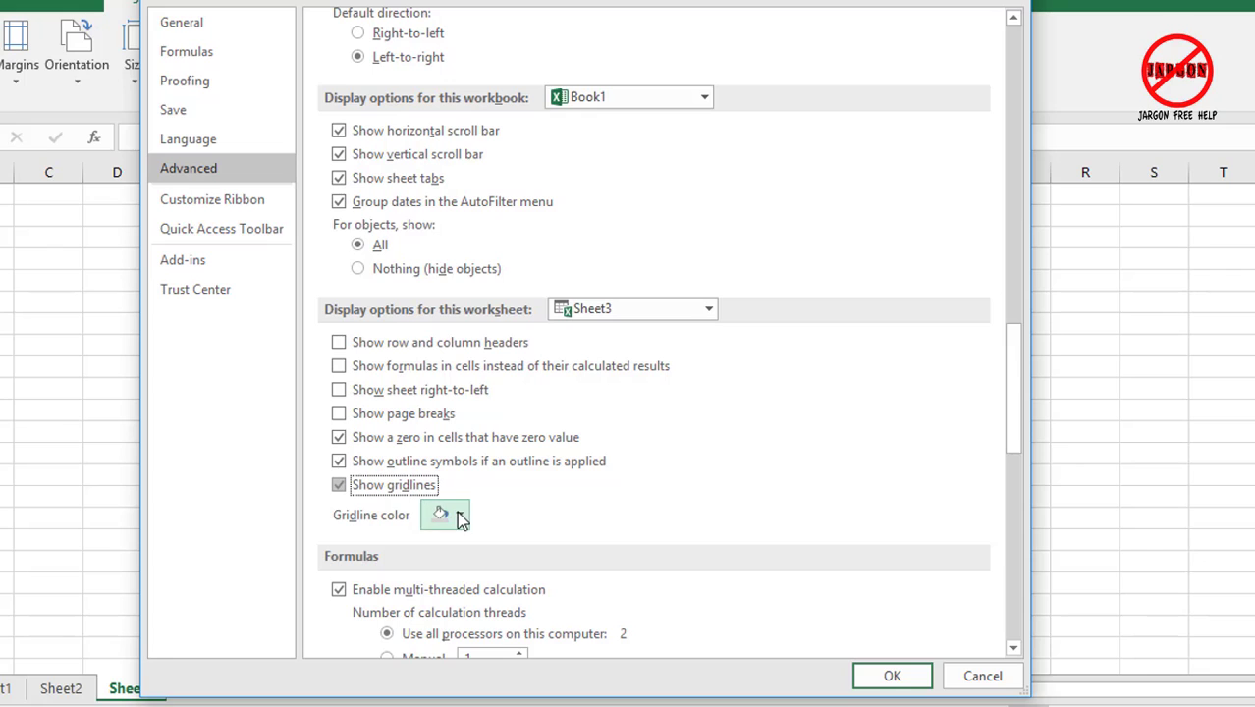
left_click(460, 514)
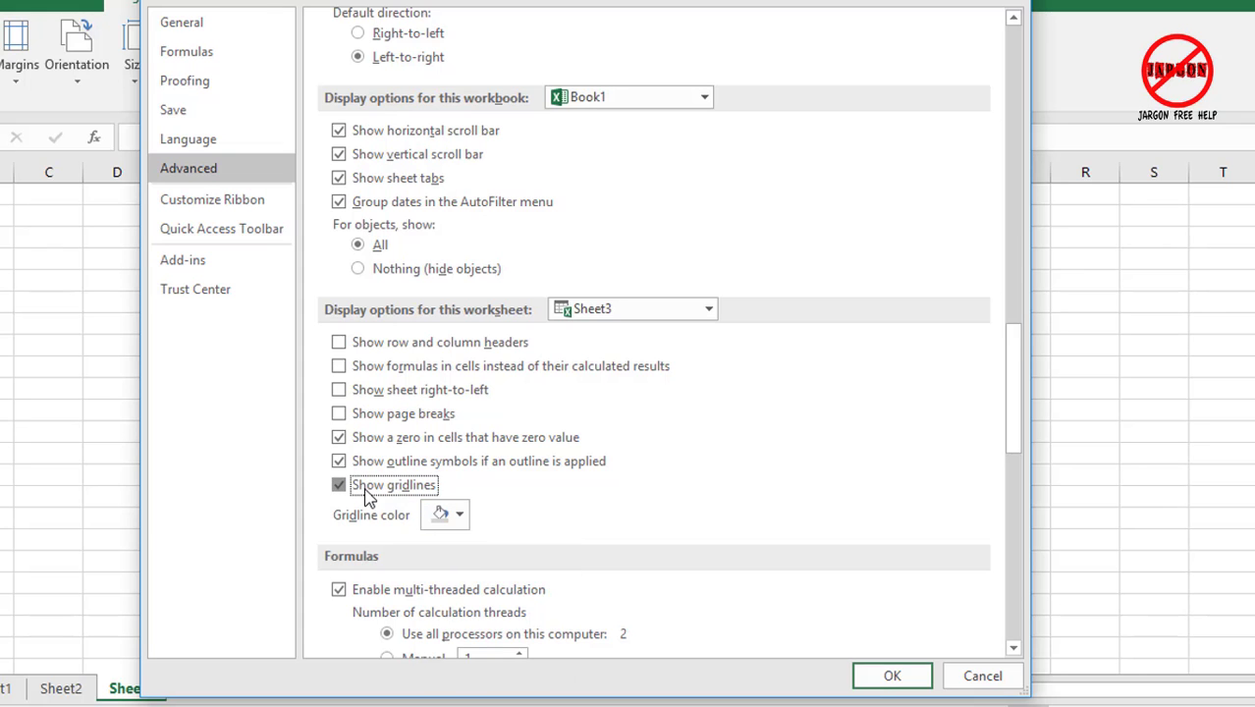
Step: Leave Show gridlines unticked for Sheet3 and confirm with OK
left_click(337, 483)
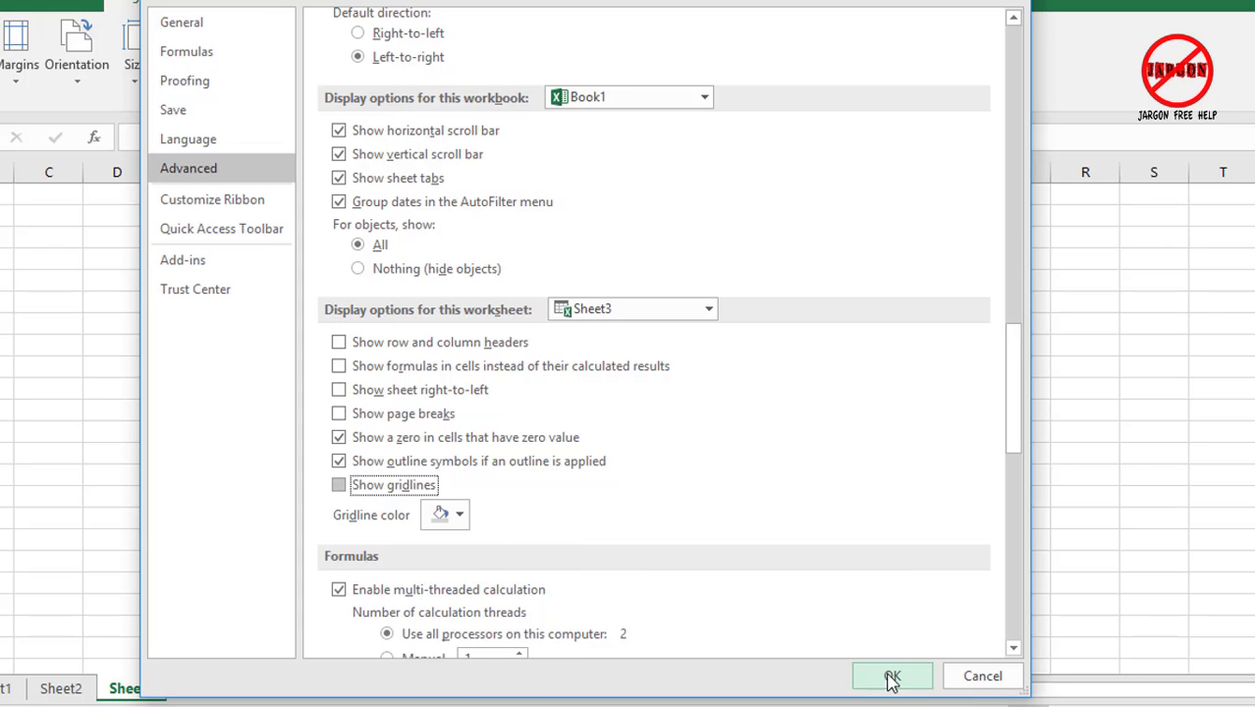
left_click(891, 676)
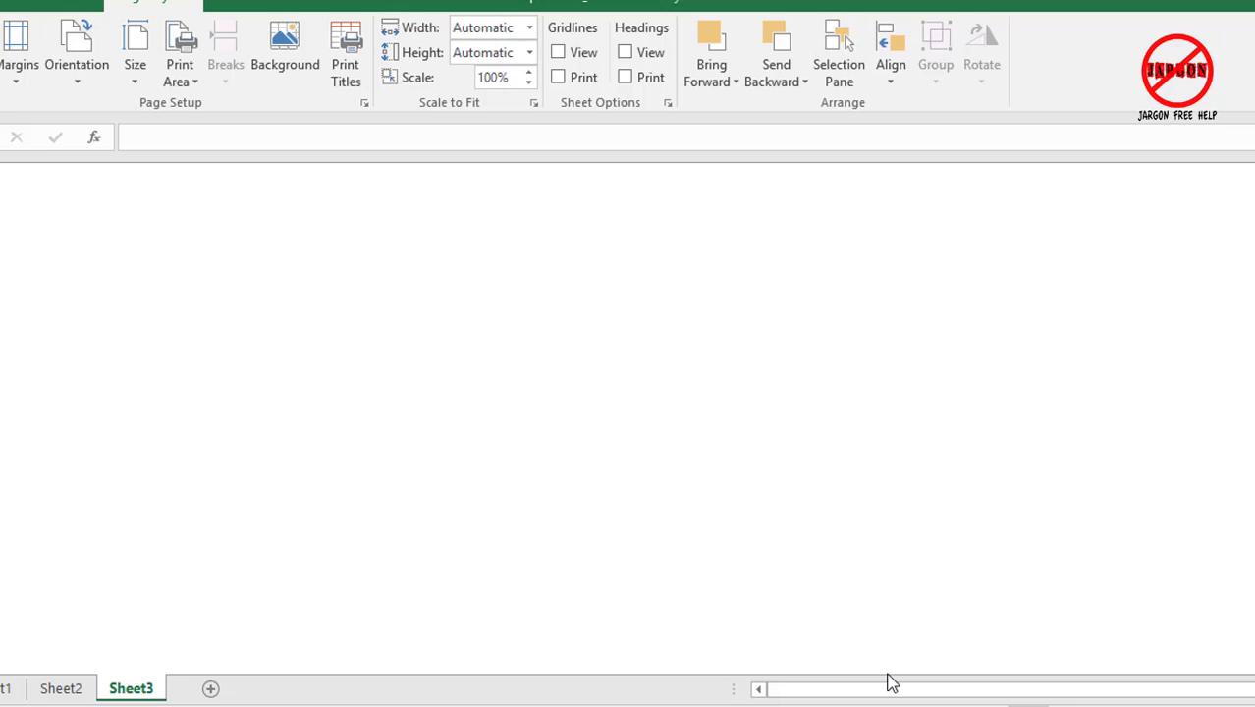